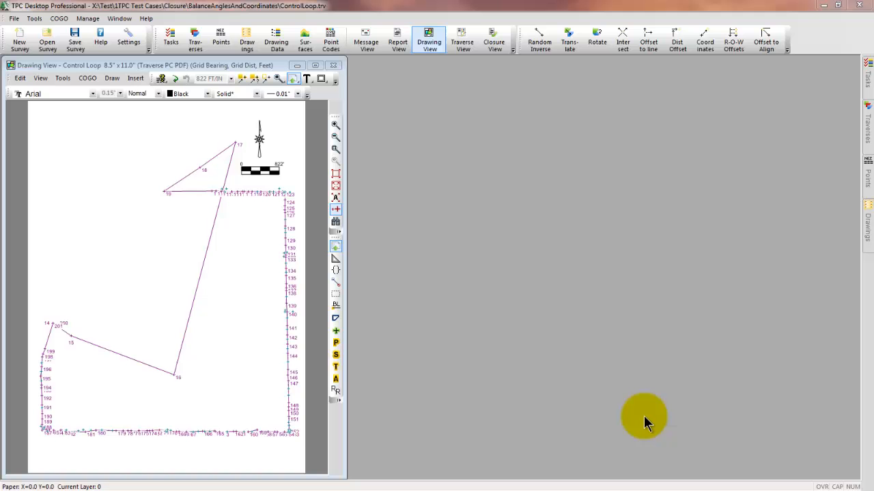
{"action": "mouse_move", "coordinate": [746, 323]}
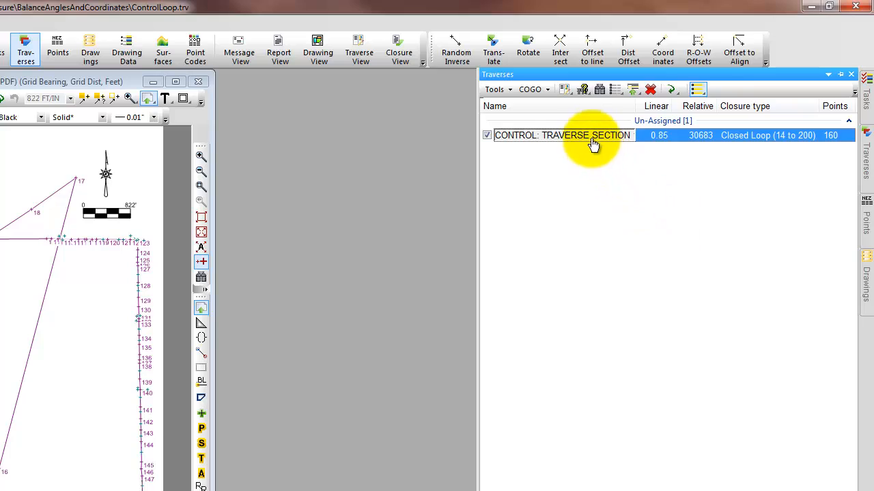
Open CONTROL: TRAVERSE SECTION from the Traverses pane into Traverse View
{"action": "double_click", "coordinate": [561, 135]}
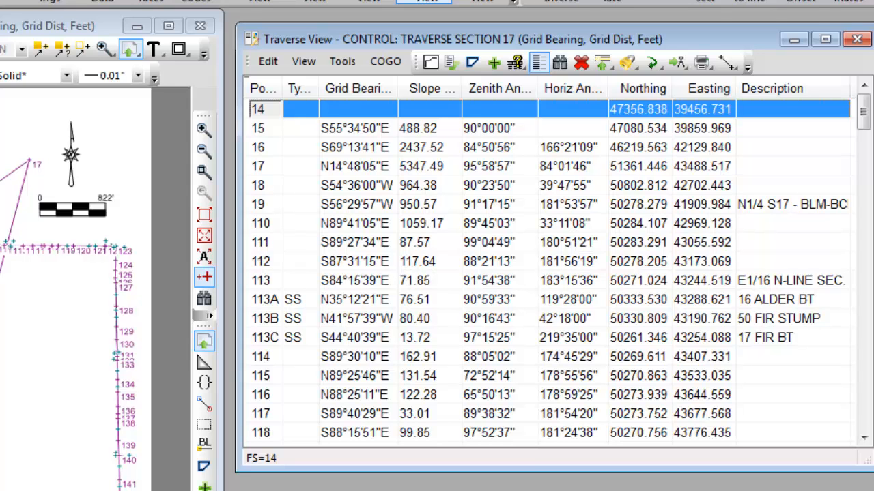
{"action": "mouse_move", "coordinate": [395, 147]}
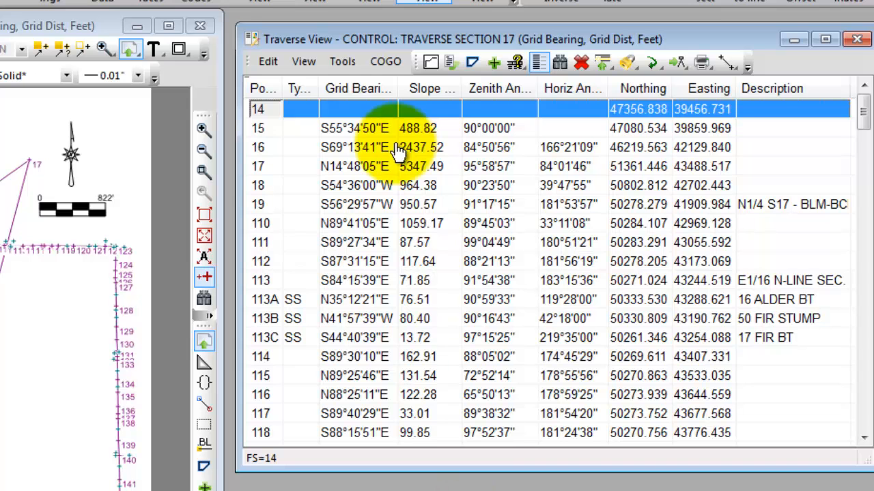
Turn on View > Display Raw Data to show slope distances, zenith and horizontal angles
{"action": "left_click", "coordinate": [303, 61]}
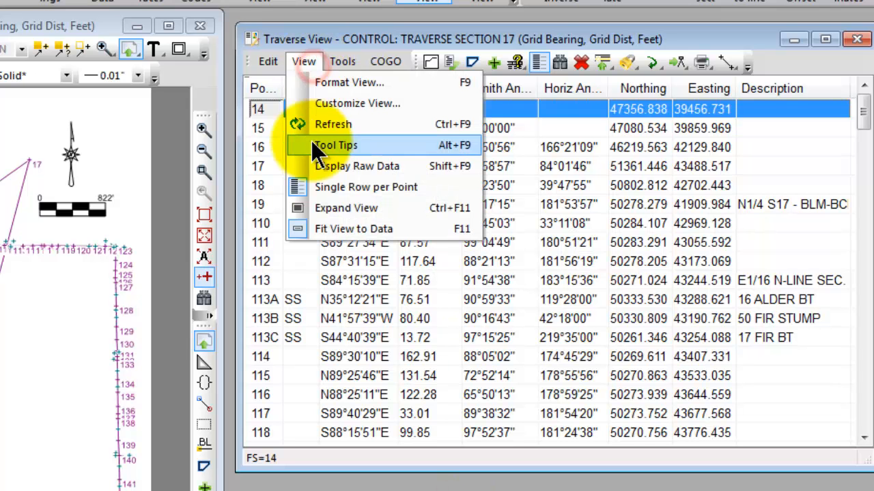
{"action": "mouse_move", "coordinate": [355, 166]}
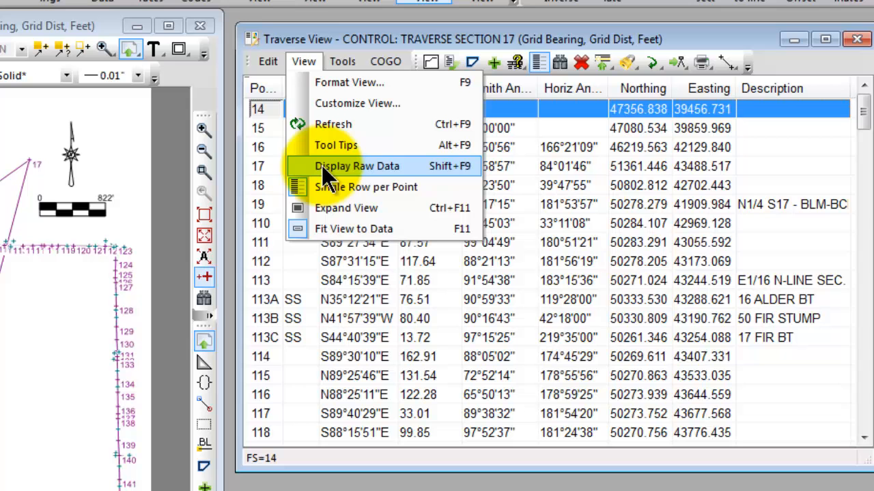
{"action": "left_click", "coordinate": [356, 166]}
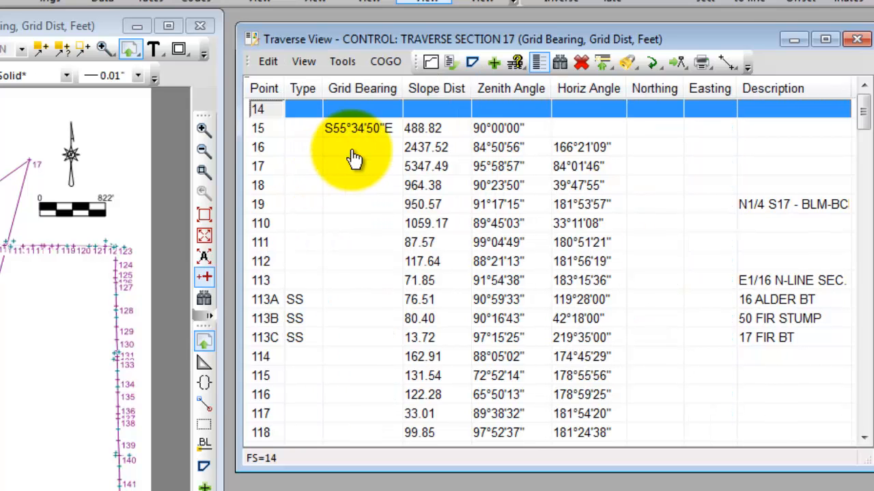
{"action": "mouse_move", "coordinate": [341, 157]}
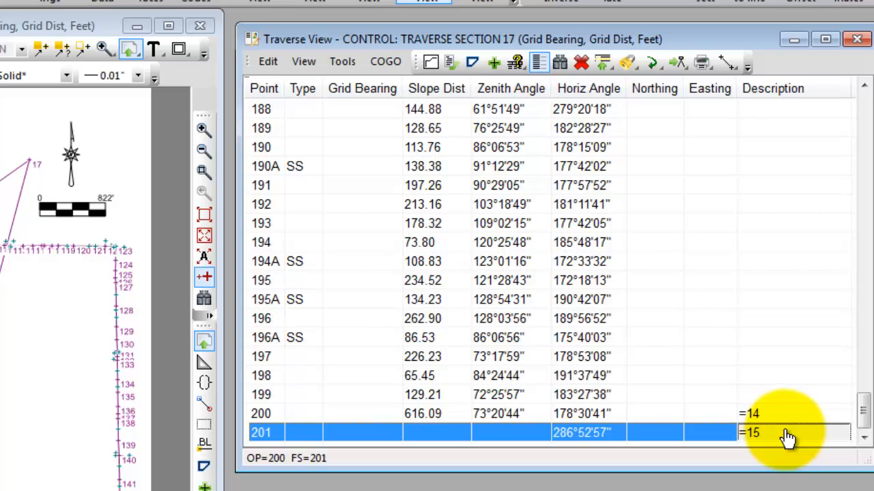
Uncheck View > Display Raw Data to restore computed bearings and coordinates
{"action": "left_click", "coordinate": [302, 62]}
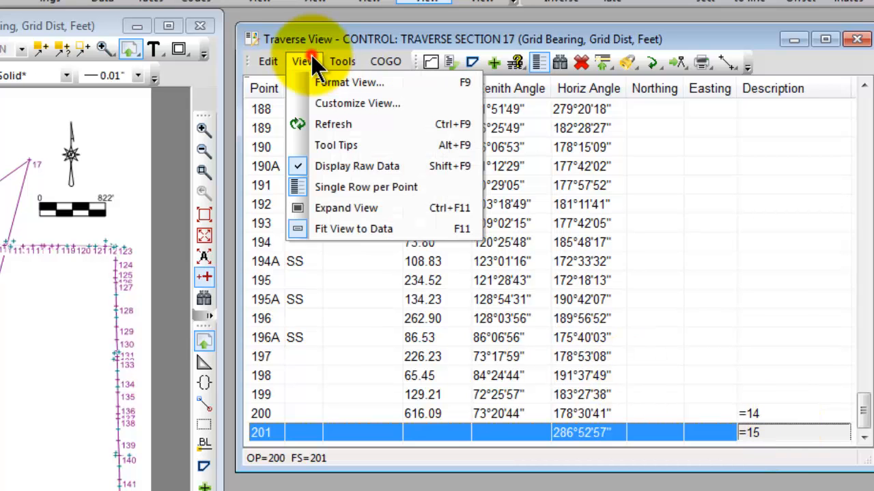
{"action": "mouse_move", "coordinate": [357, 165]}
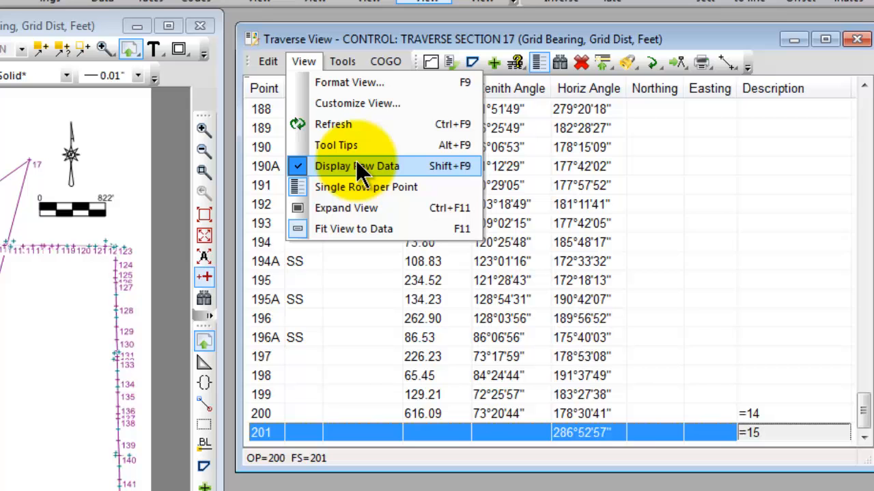
{"action": "left_click", "coordinate": [356, 166]}
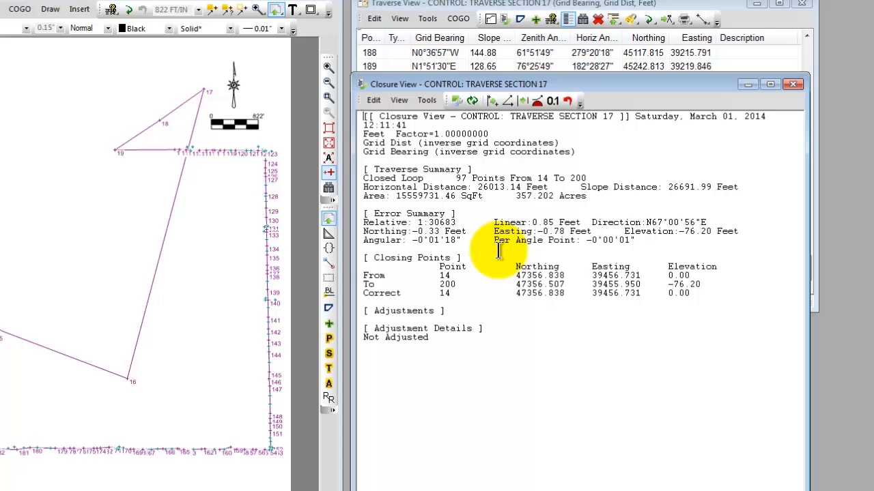
{"action": "mouse_move", "coordinate": [447, 204]}
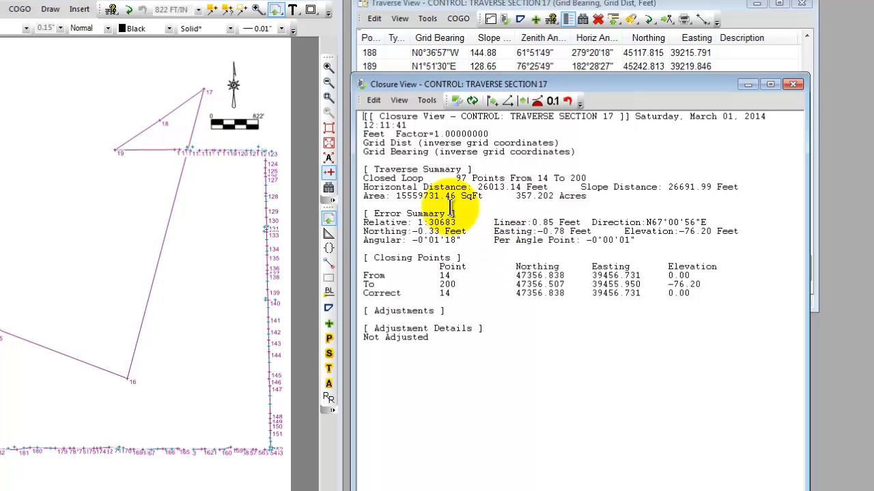
Open Edit > Closure Settings for the closed-loop control traverse
{"action": "left_click", "coordinate": [374, 101]}
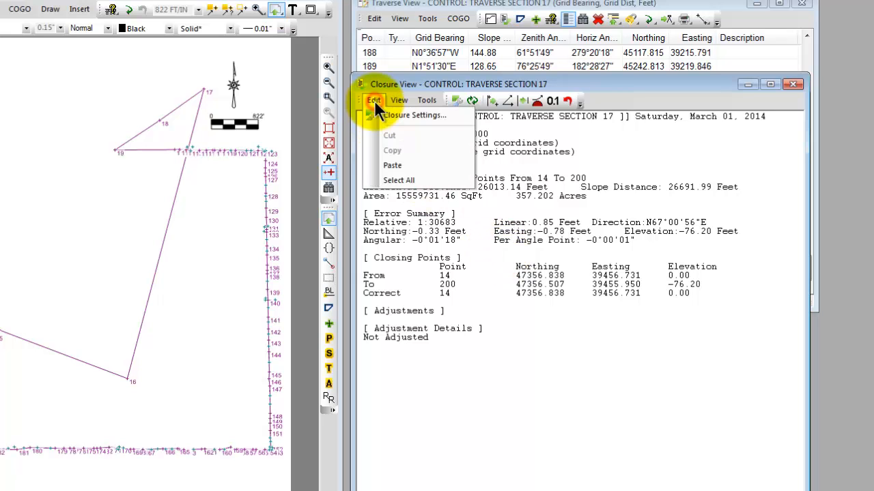
{"action": "mouse_move", "coordinate": [412, 115]}
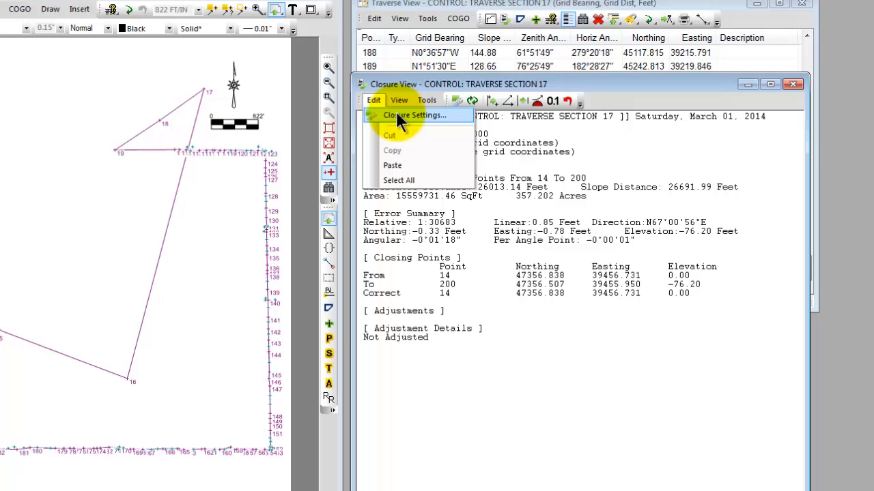
{"action": "left_click", "coordinate": [414, 114]}
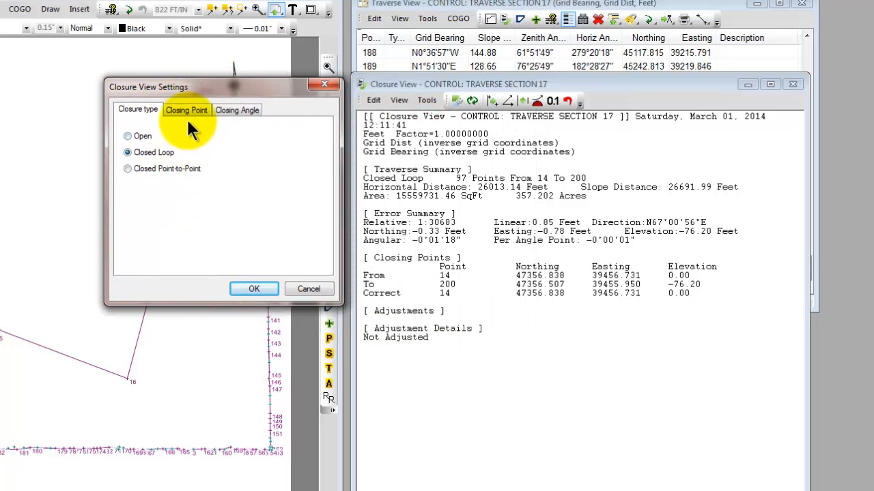
Review closing points 14 to 200 and the 286°52'57" closing angle with -0°01'18" error
{"action": "left_click", "coordinate": [186, 110]}
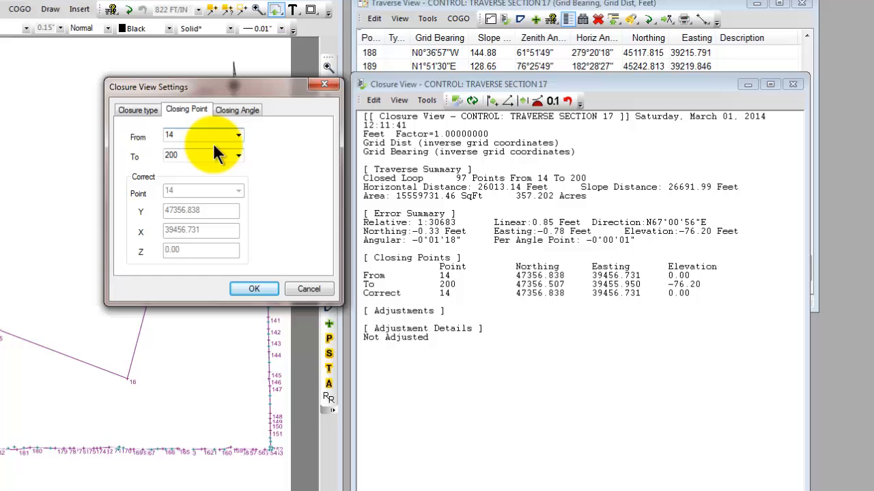
{"action": "triple_click", "coordinate": [198, 156]}
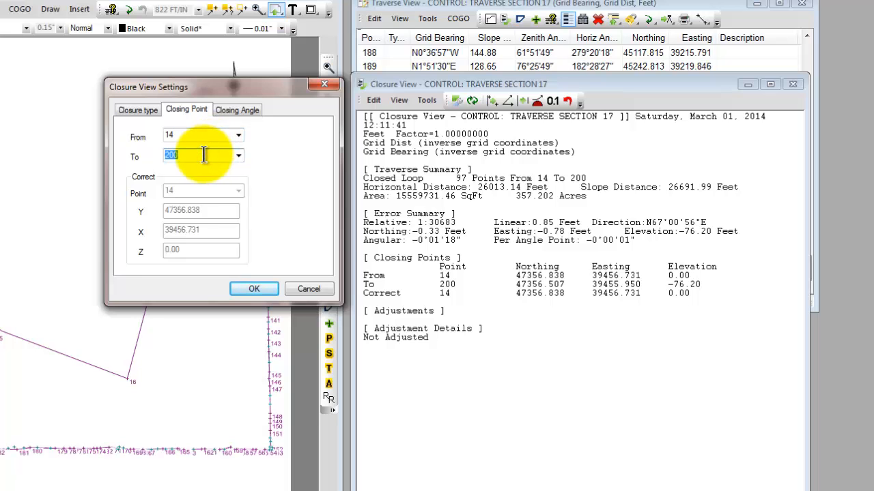
{"action": "mouse_move", "coordinate": [203, 195]}
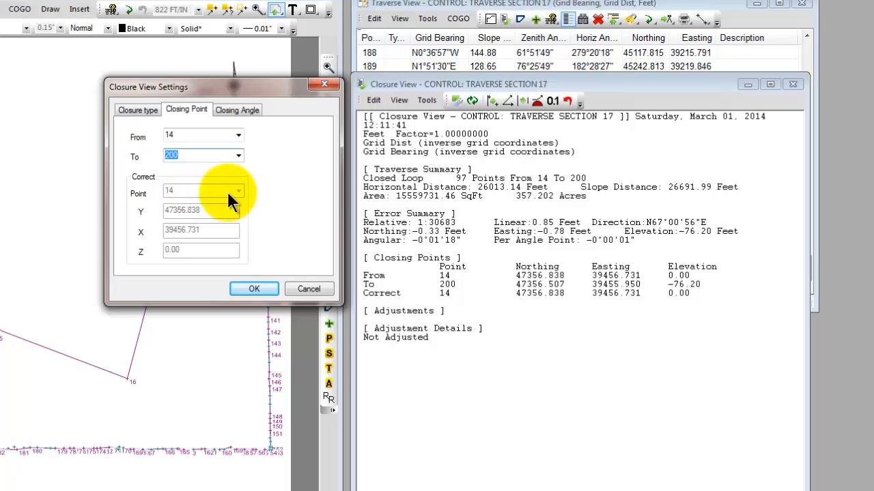
{"action": "mouse_move", "coordinate": [282, 174]}
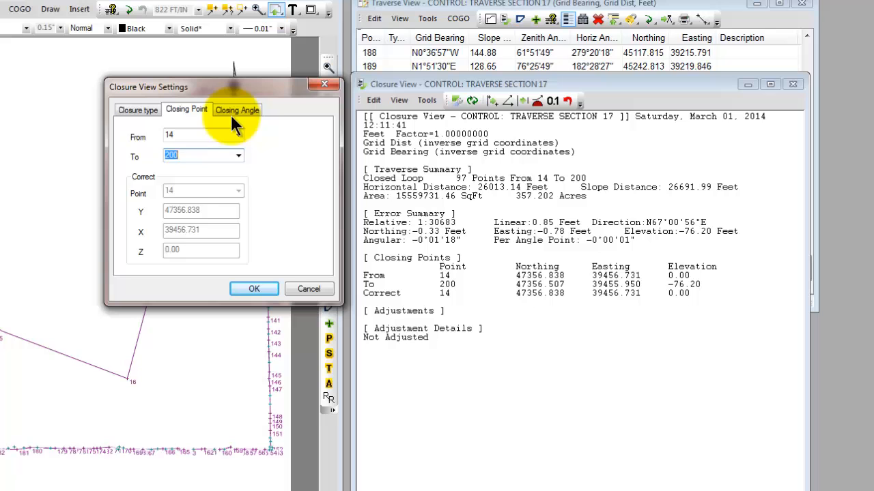
{"action": "left_click", "coordinate": [237, 109]}
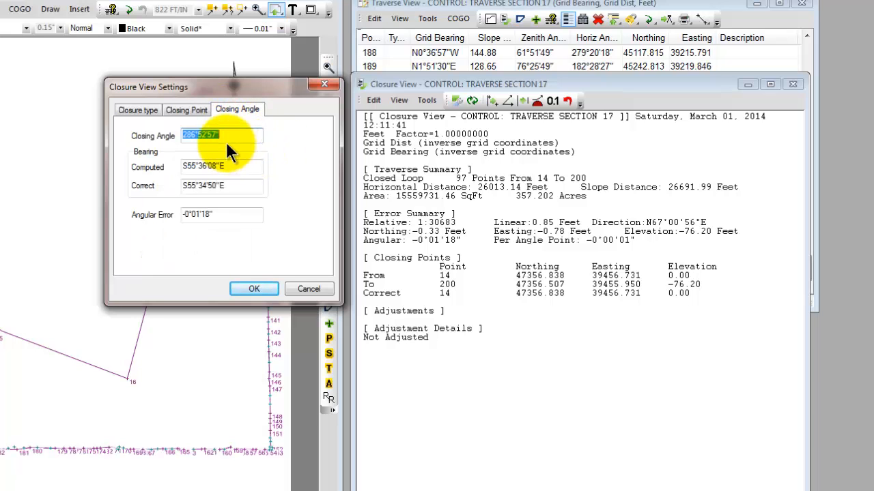
{"action": "left_click", "coordinate": [226, 135]}
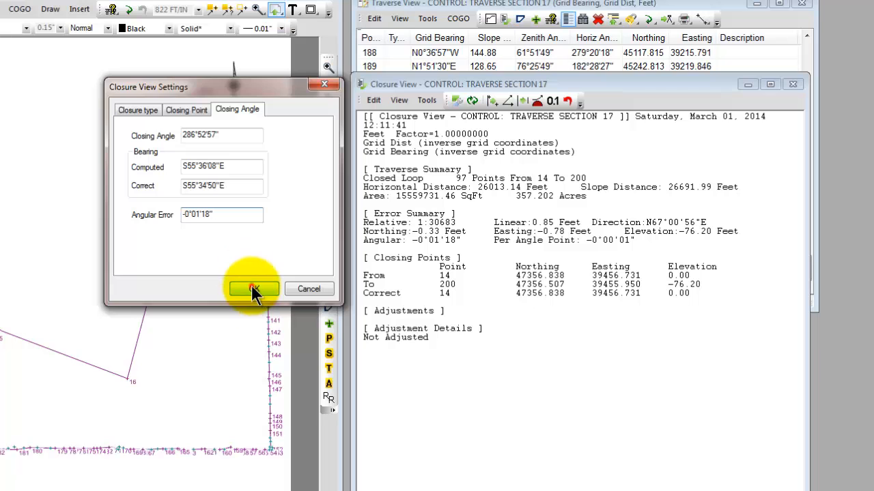
Accept the closure settings, refreshing the unadjusted report with 0.85 ft linear error
{"action": "left_click", "coordinate": [253, 289]}
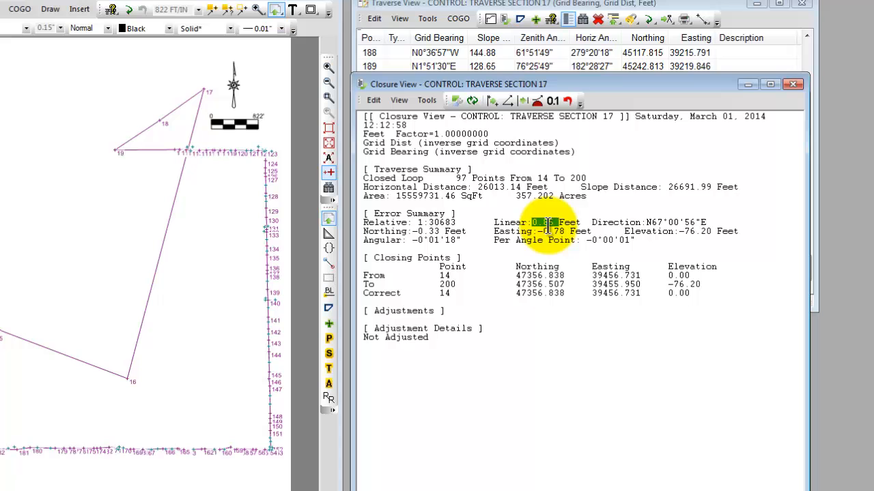
{"action": "mouse_move", "coordinate": [502, 341]}
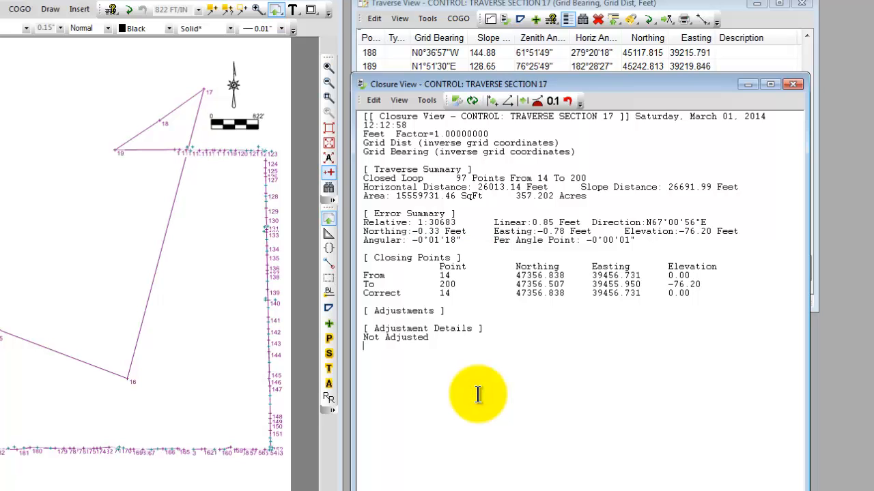
{"action": "mouse_move", "coordinate": [488, 339]}
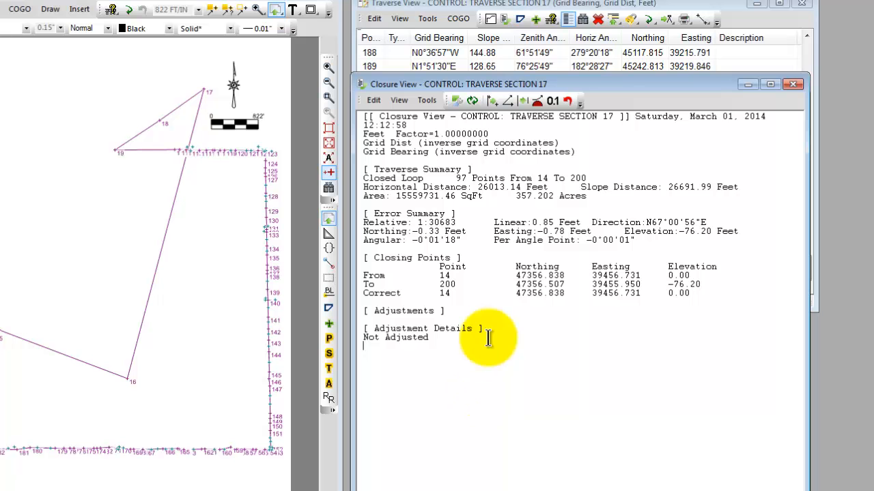
Open Tools > Balance Coordinates and its help on Compass, Transit and Crandall methods
{"action": "left_click", "coordinate": [426, 101]}
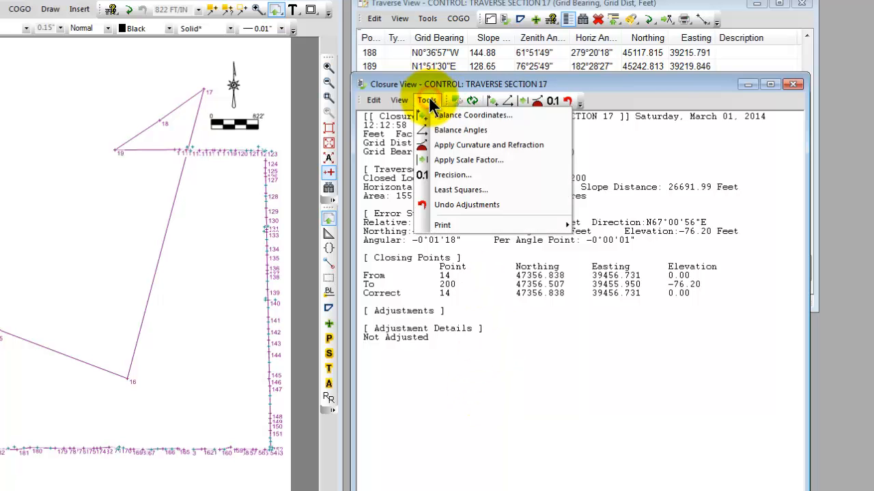
{"action": "left_click", "coordinate": [472, 114]}
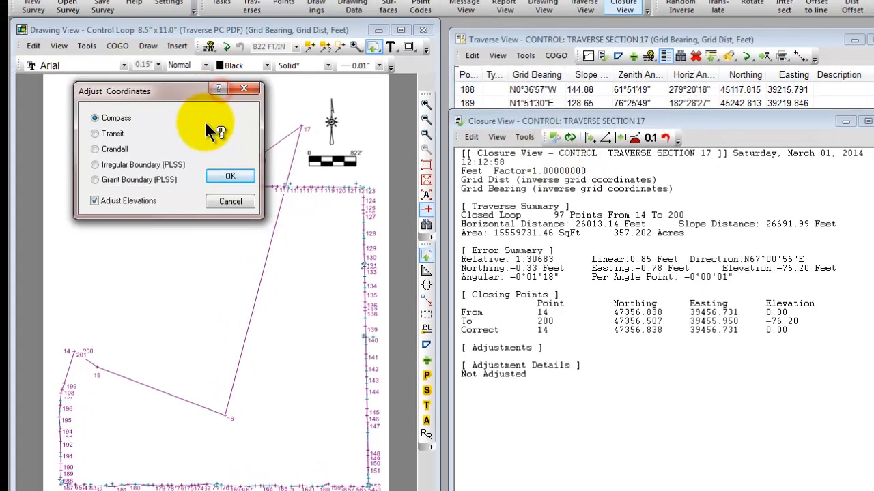
{"action": "left_click", "coordinate": [217, 88]}
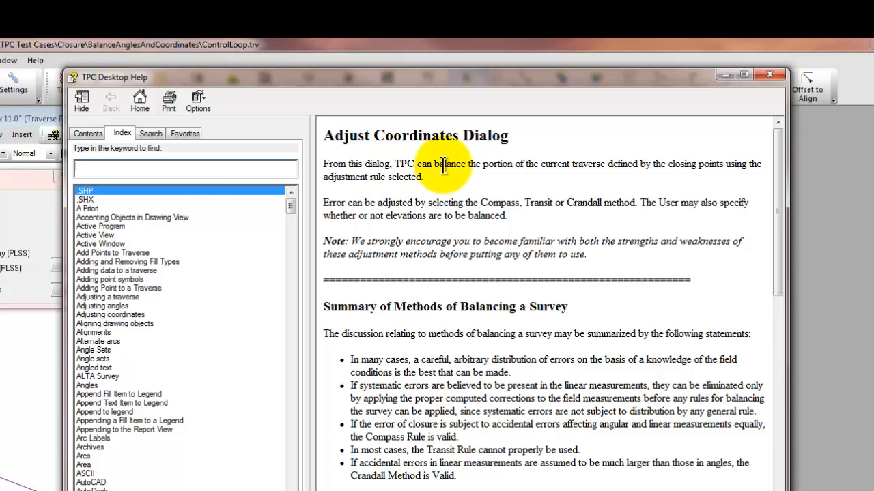
{"action": "mouse_move", "coordinate": [778, 170]}
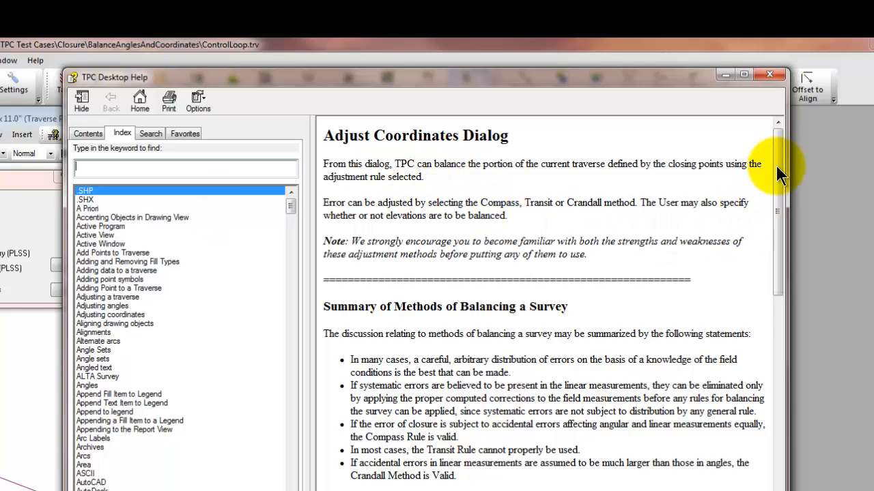
Read the Compass, Transit and Crandall help sections, then close the help window
{"action": "scroll", "scroll_direction": "down", "scroll_amount": 3}
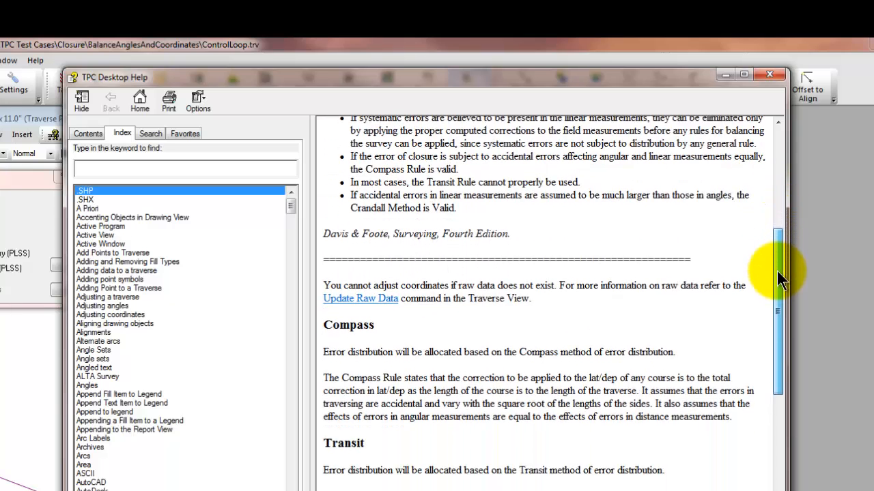
{"action": "scroll", "scroll_direction": "down", "scroll_amount": 3}
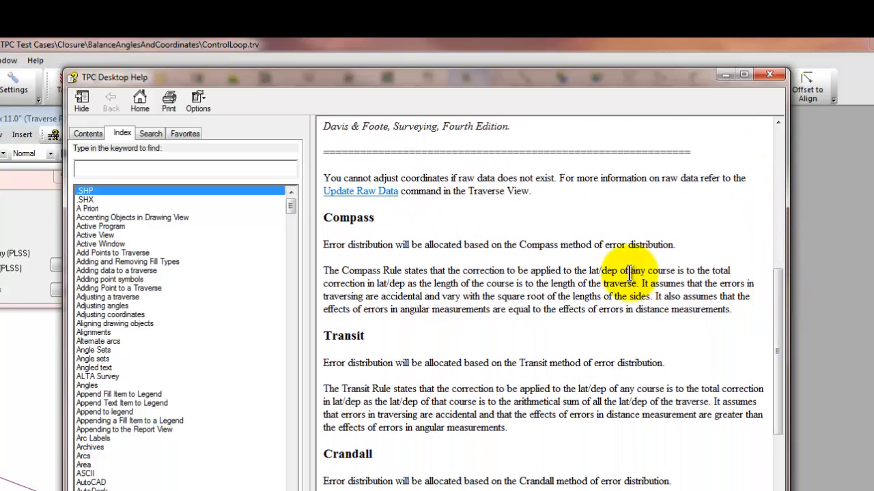
{"action": "mouse_move", "coordinate": [400, 350]}
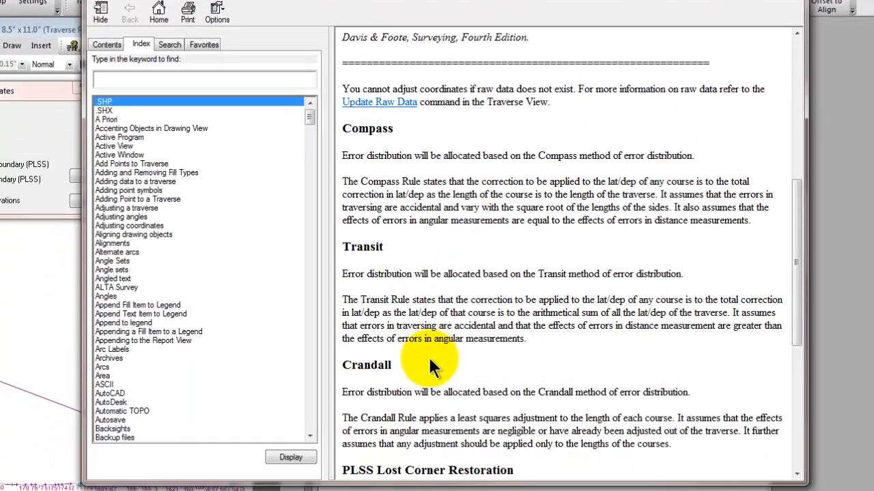
{"action": "mouse_move", "coordinate": [771, 280]}
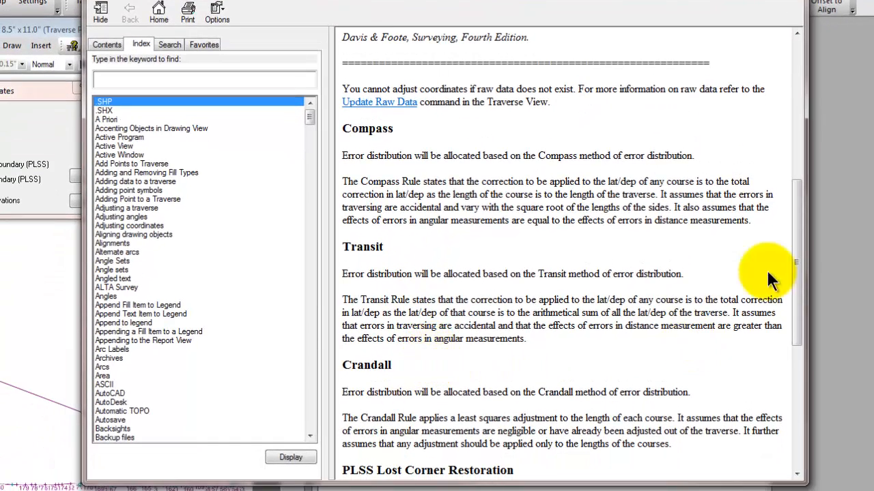
{"action": "scroll", "scroll_direction": "down", "scroll_amount": 3}
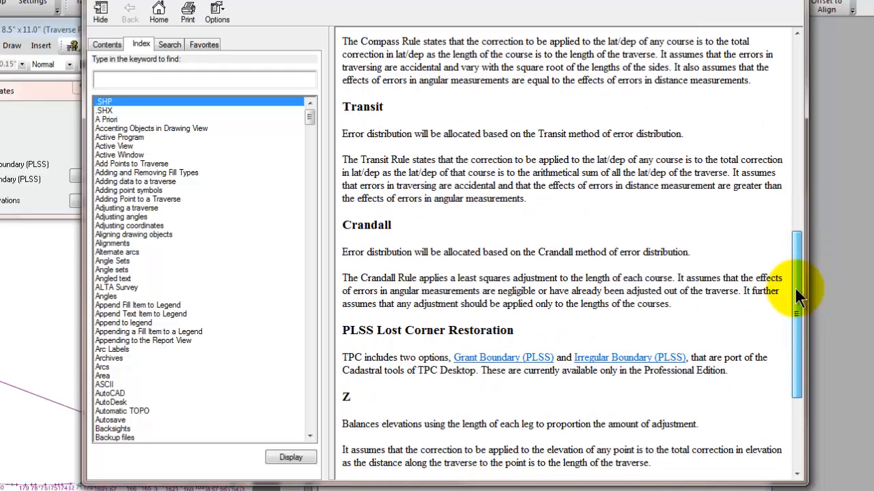
{"action": "scroll", "scroll_direction": "up", "scroll_amount": 3}
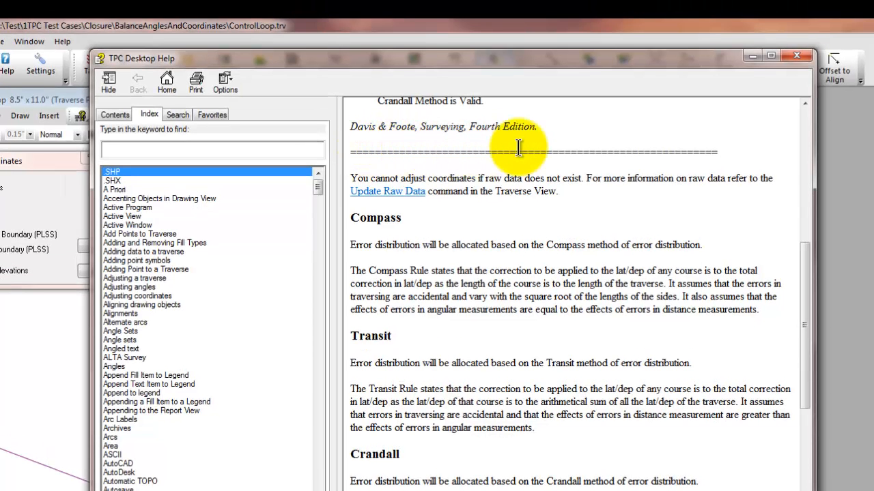
{"action": "mouse_move", "coordinate": [788, 78]}
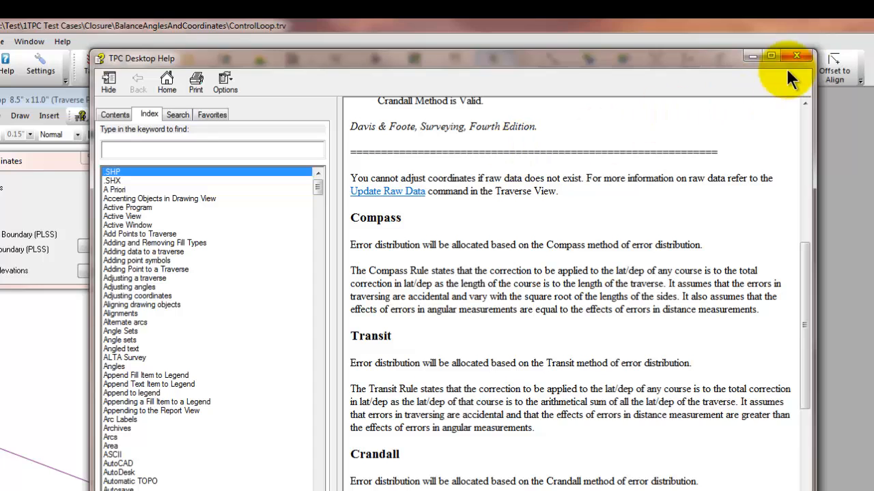
{"action": "left_click", "coordinate": [796, 56]}
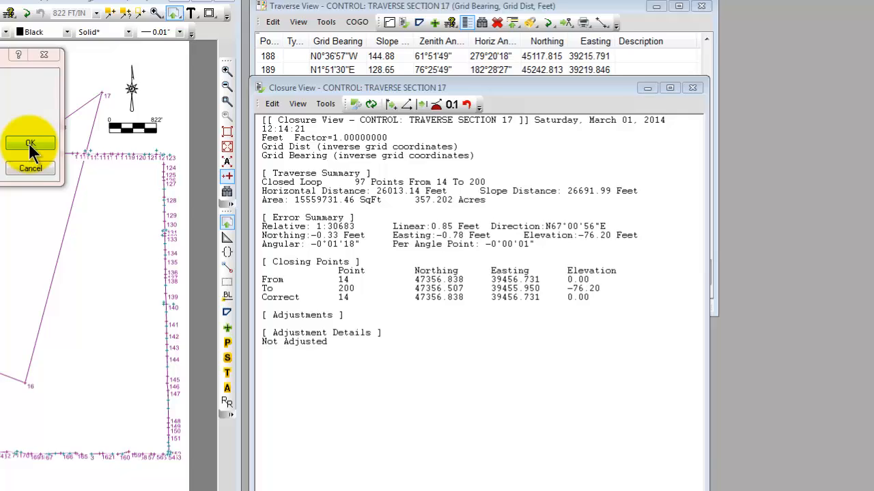
Apply the Compass rule adjustment, leaving zero linear and angular error
{"action": "left_click", "coordinate": [30, 144]}
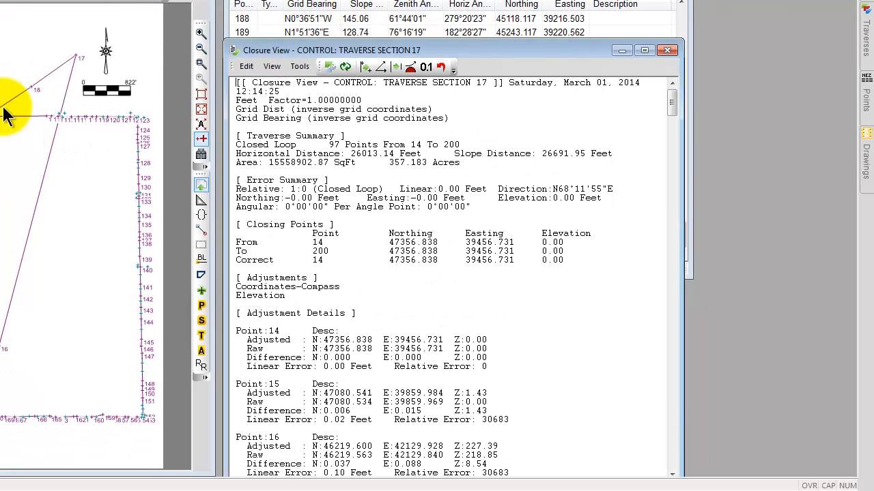
{"action": "mouse_move", "coordinate": [413, 295]}
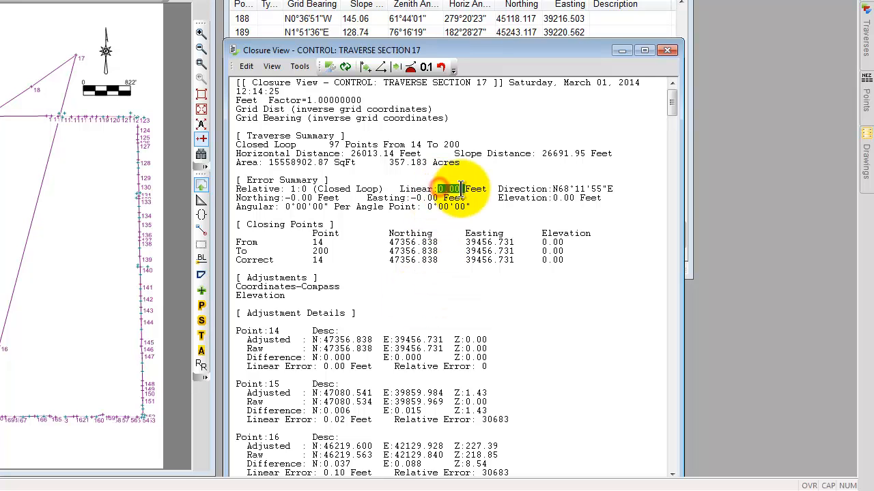
{"action": "mouse_move", "coordinate": [451, 273]}
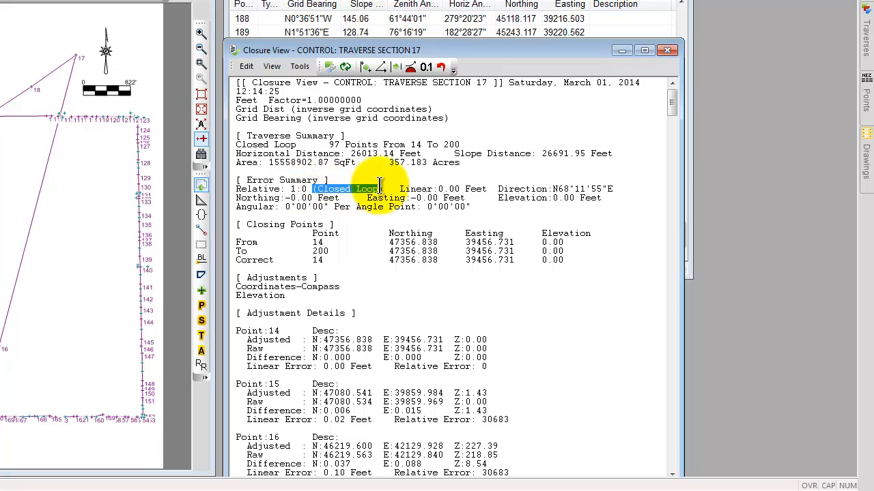
{"action": "mouse_move", "coordinate": [450, 285]}
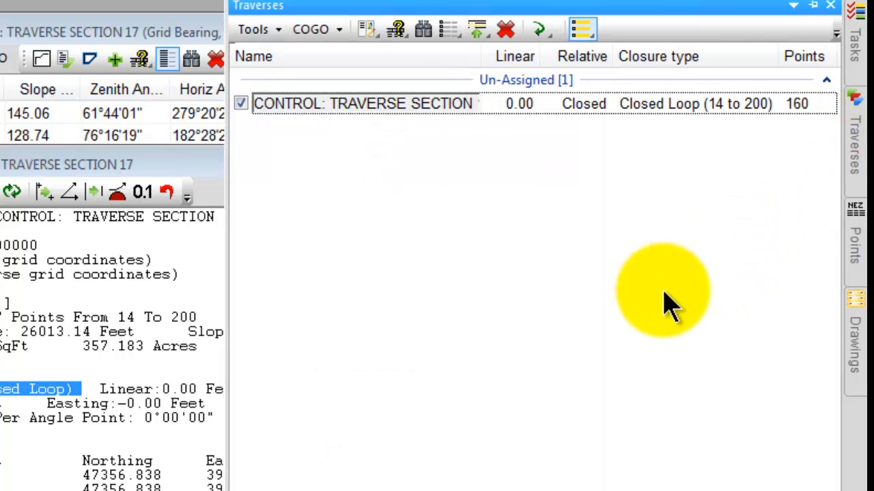
{"action": "mouse_move", "coordinate": [402, 103]}
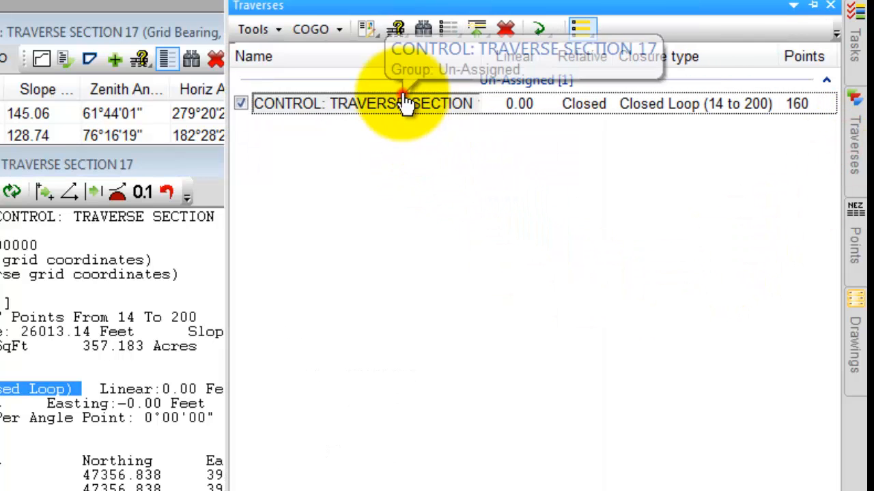
Select CONTROL: TRAVERSE SECTION 17 to confirm a closed loop 14 to 200 with 0.00 error
{"action": "left_click", "coordinate": [366, 103]}
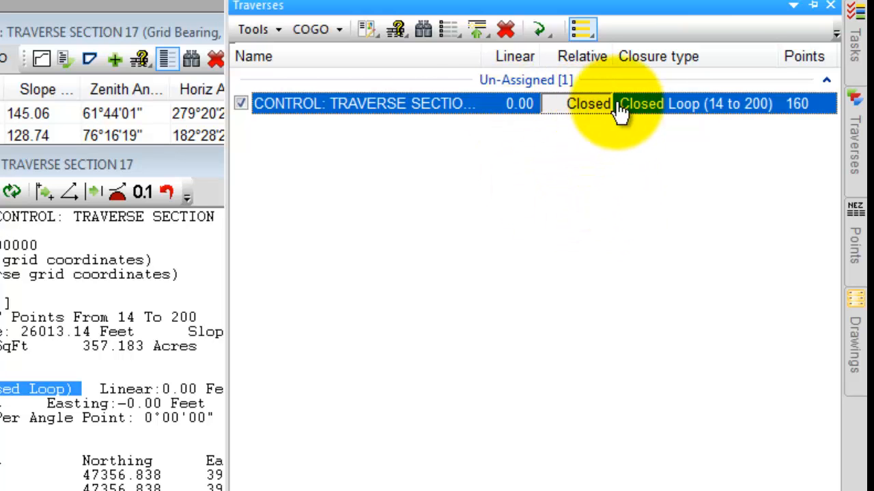
{"action": "mouse_move", "coordinate": [512, 157]}
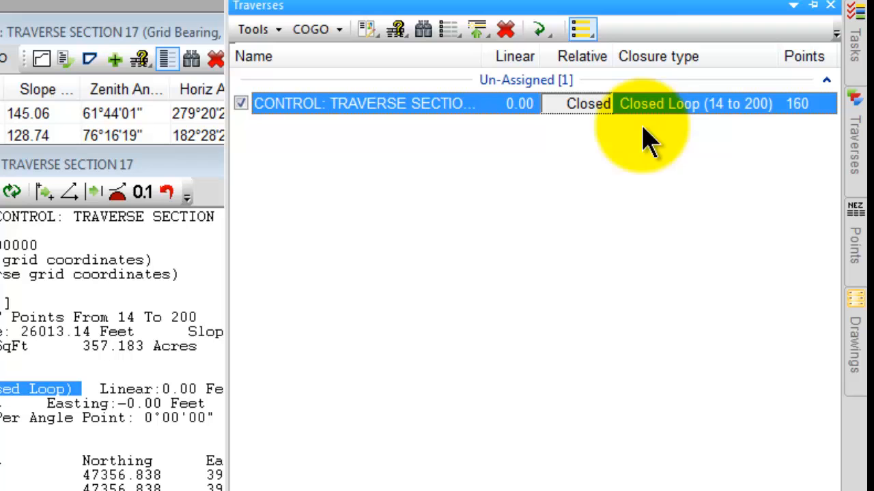
{"action": "mouse_move", "coordinate": [716, 137]}
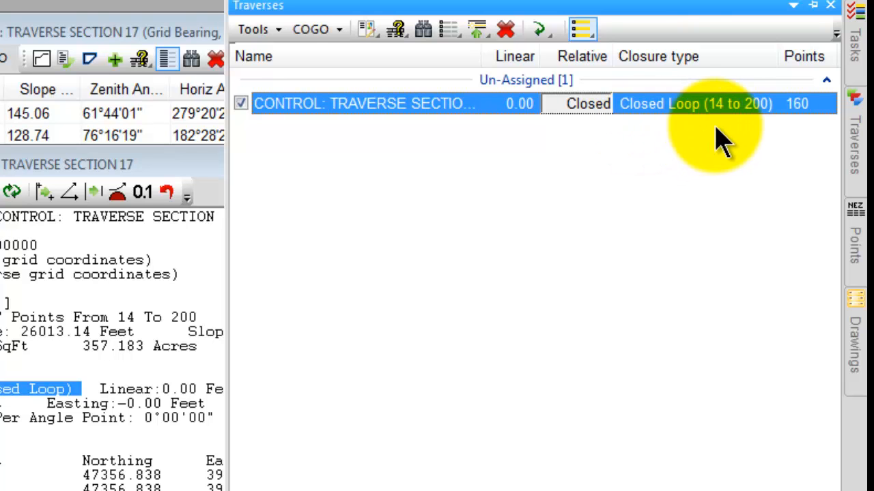
{"action": "mouse_move", "coordinate": [751, 143]}
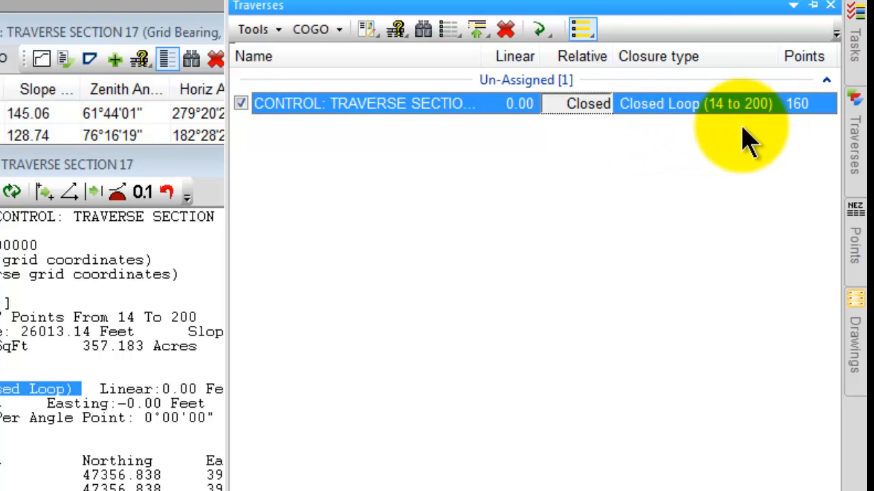
{"action": "mouse_move", "coordinate": [478, 171]}
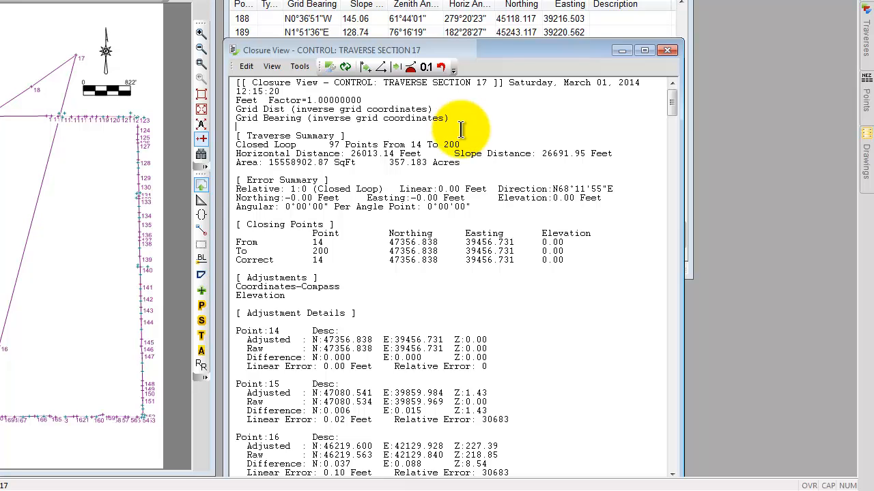
{"action": "mouse_move", "coordinate": [364, 308]}
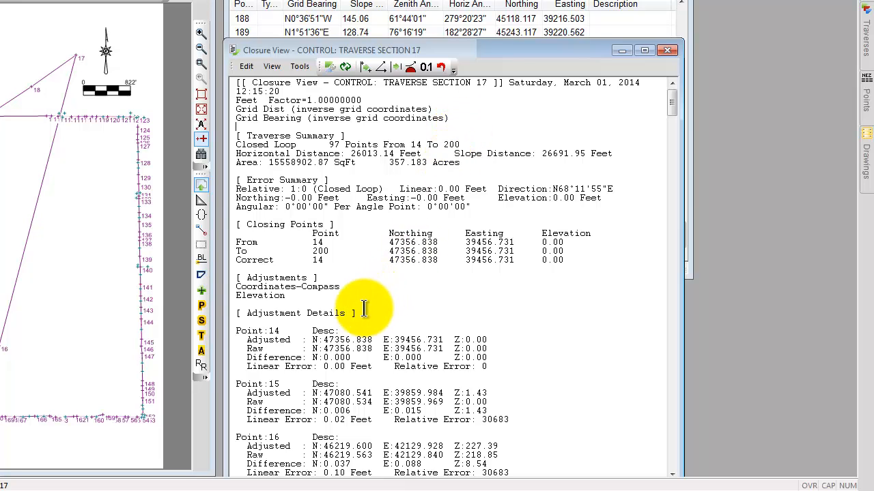
{"action": "left_click", "coordinate": [272, 67]}
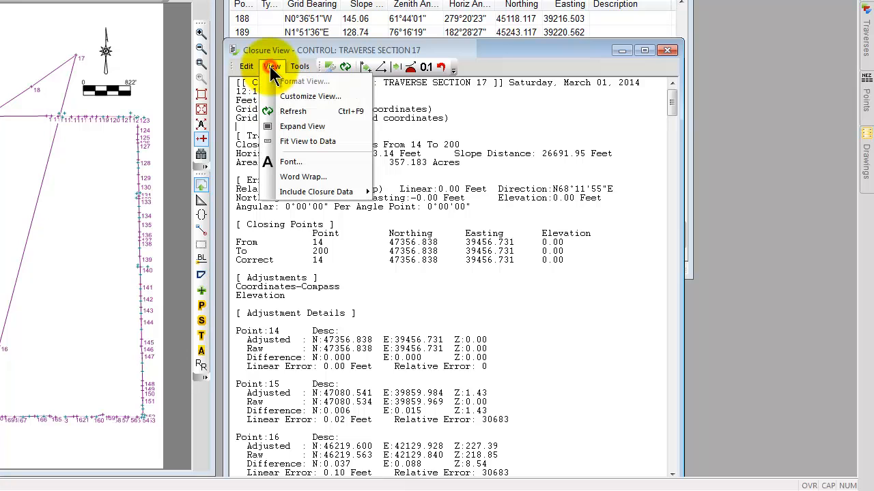
{"action": "mouse_move", "coordinate": [310, 192]}
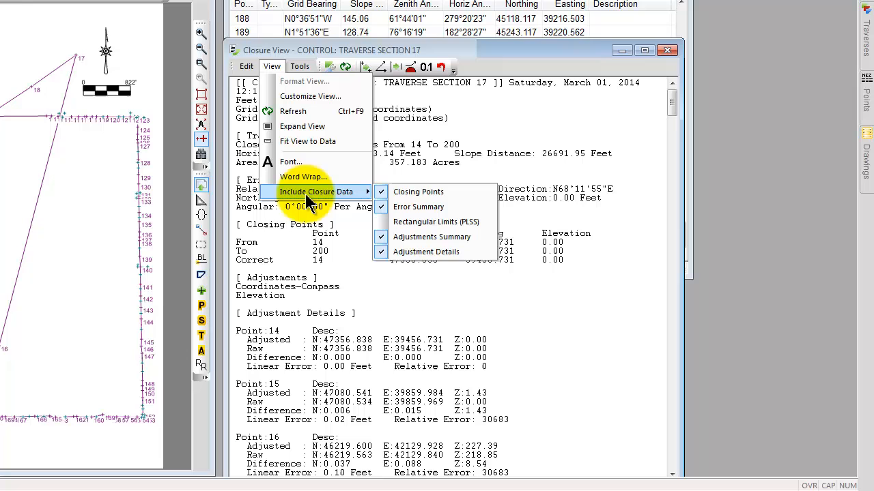
{"action": "mouse_move", "coordinate": [426, 252]}
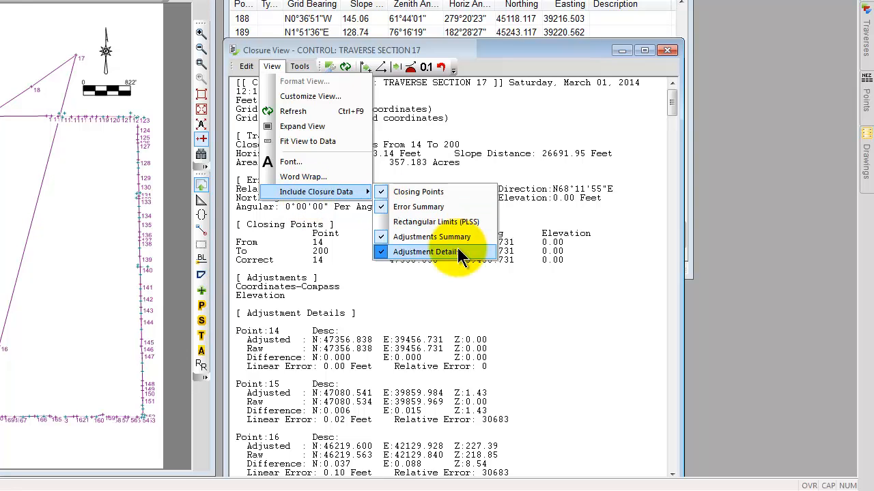
{"action": "mouse_move", "coordinate": [529, 292]}
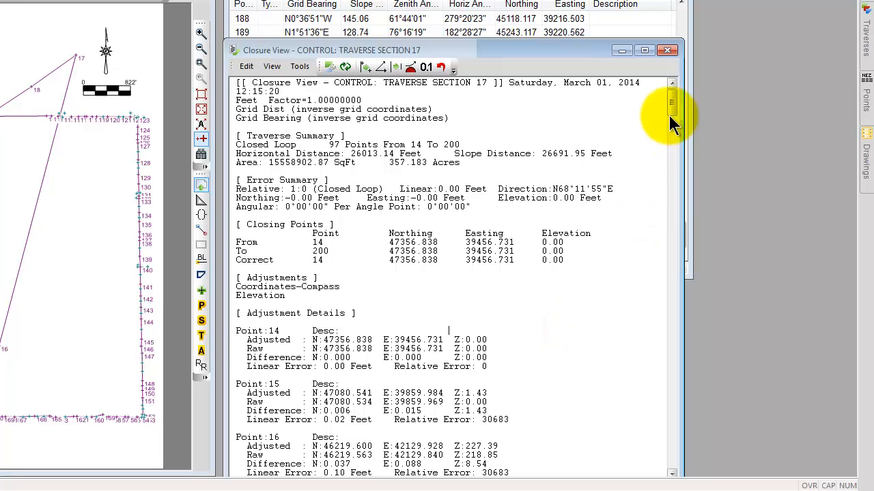
{"action": "scroll", "scroll_direction": "down", "scroll_amount": 3}
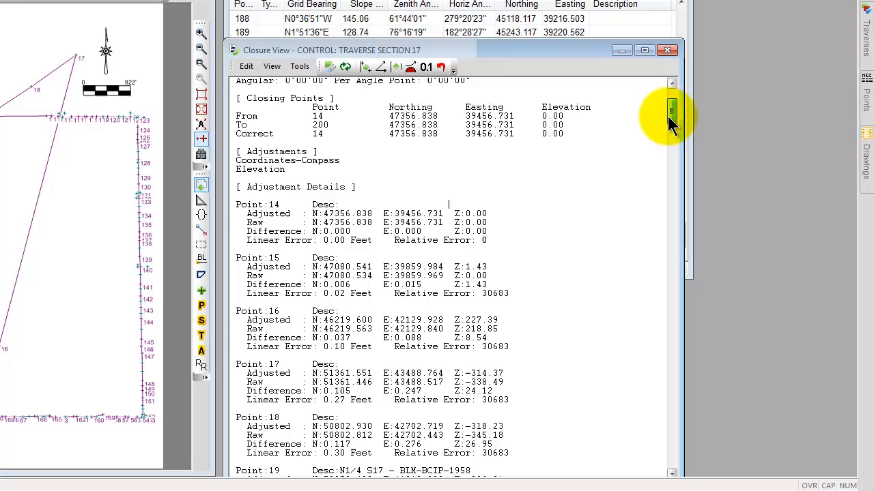
{"action": "scroll", "scroll_direction": "down", "scroll_amount": 3}
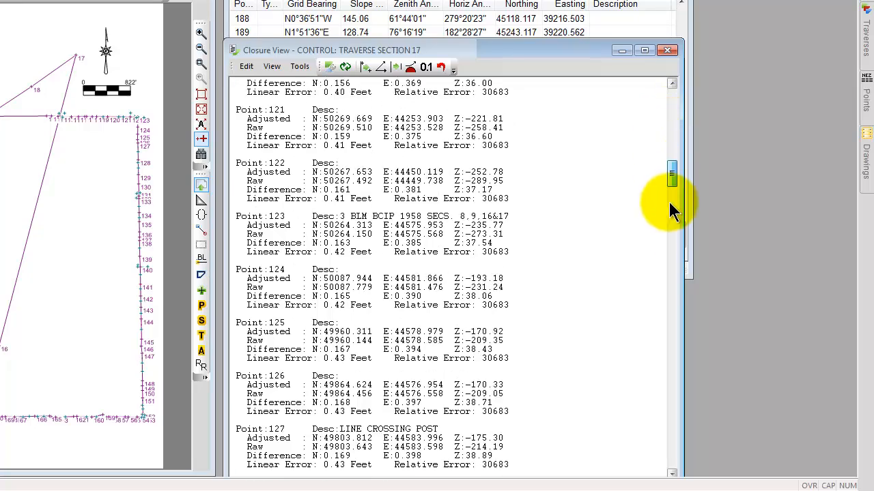
{"action": "scroll", "scroll_direction": "down", "scroll_amount": 3}
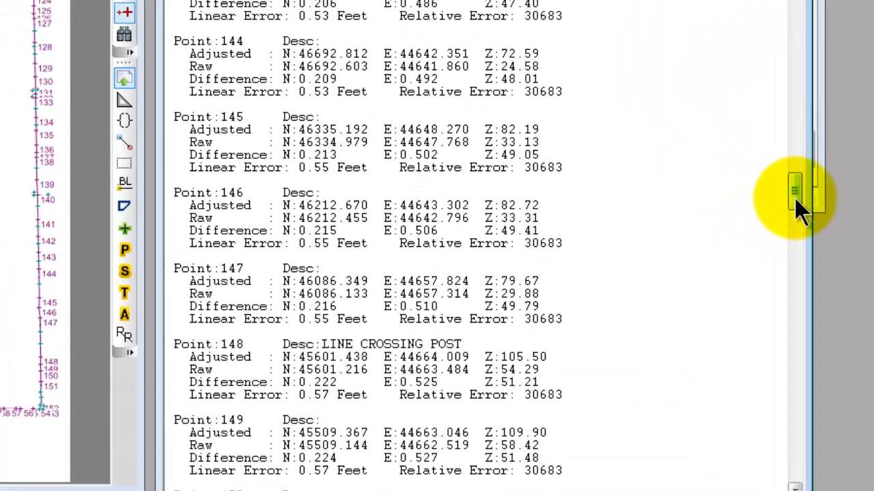
{"action": "mouse_move", "coordinate": [157, 126]}
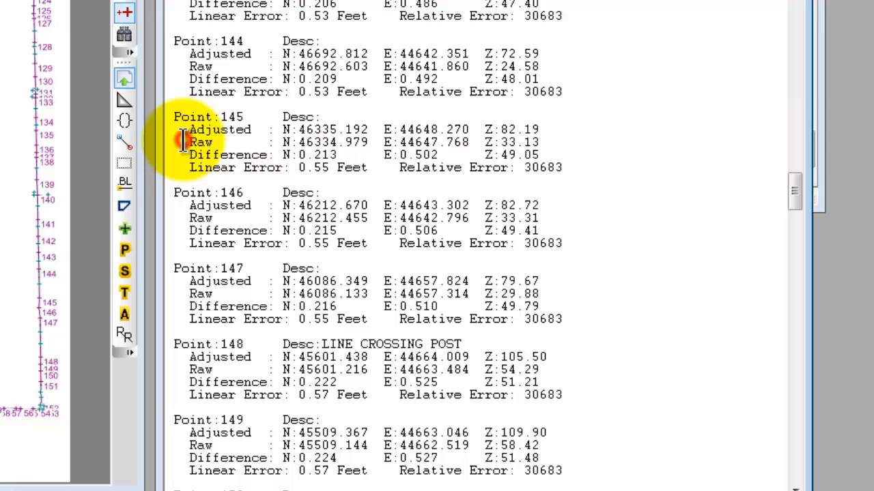
{"action": "mouse_move", "coordinate": [184, 144]}
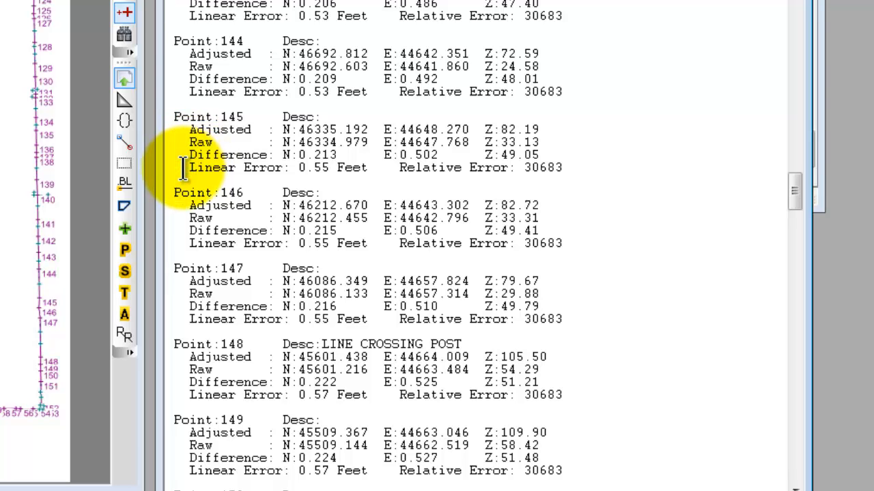
{"action": "mouse_move", "coordinate": [671, 168]}
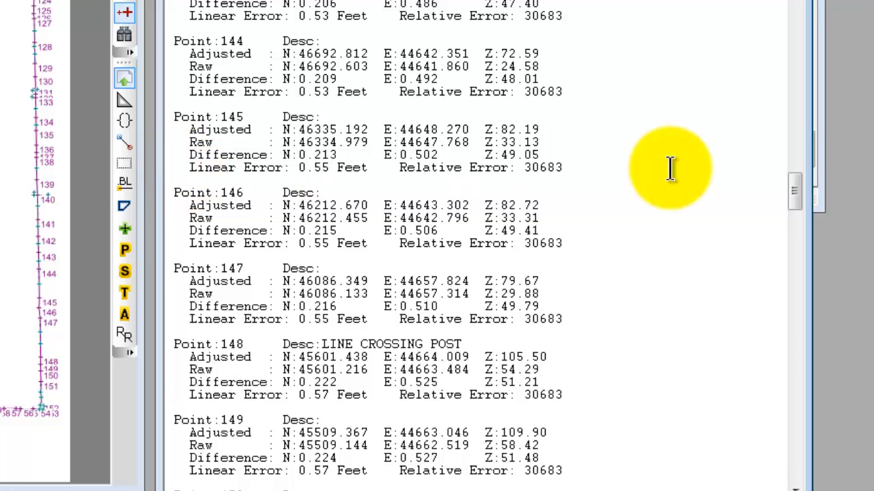
{"action": "mouse_move", "coordinate": [611, 167]}
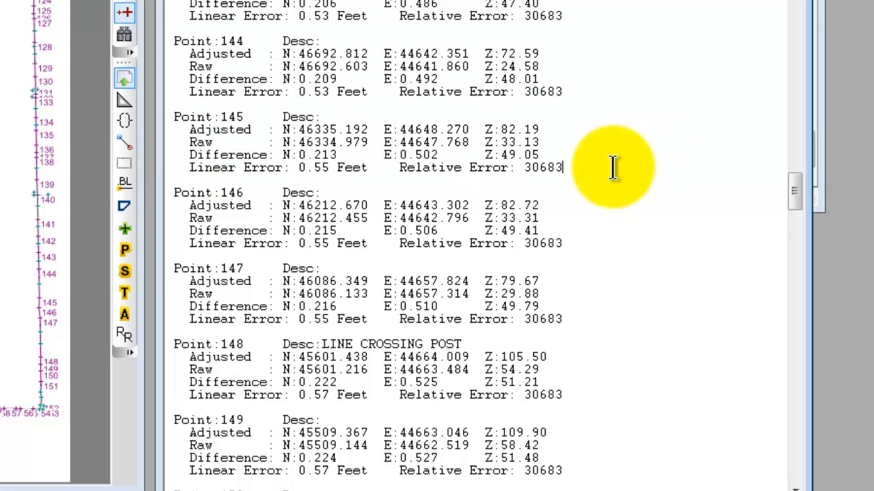
{"action": "mouse_move", "coordinate": [737, 195]}
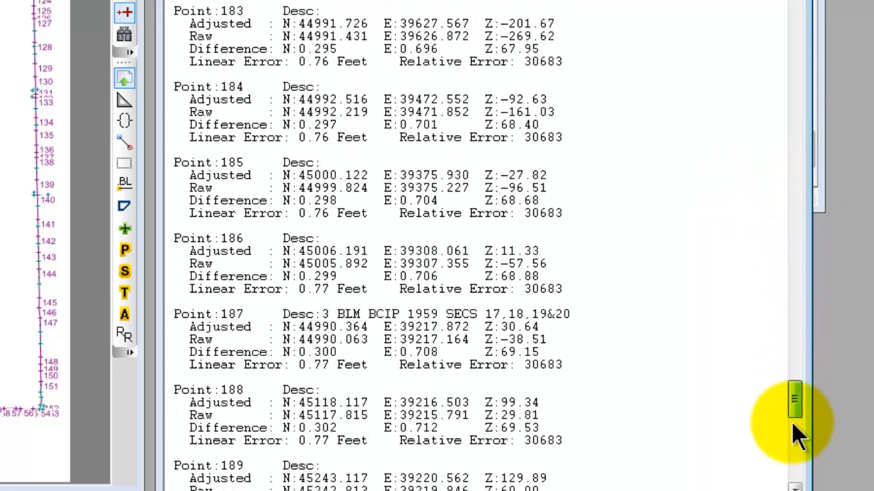
{"action": "scroll", "scroll_direction": "down", "scroll_amount": 3}
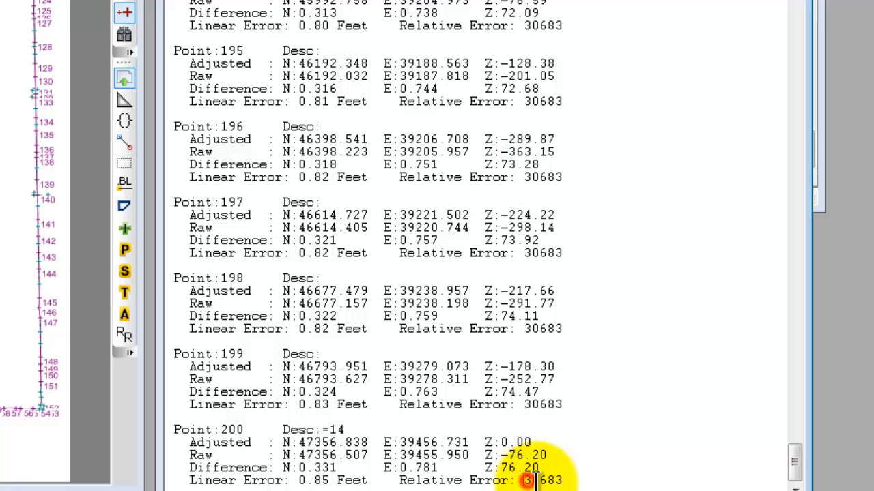
{"action": "double_click", "coordinate": [544, 480]}
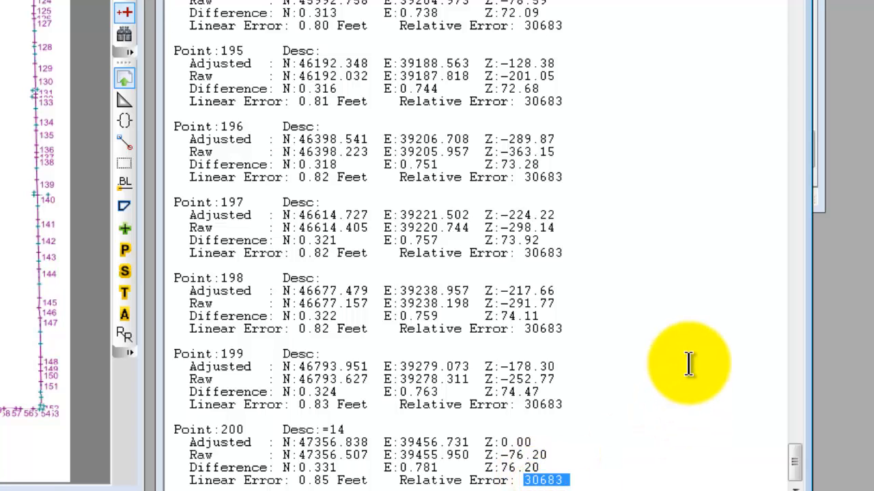
{"action": "mouse_move", "coordinate": [688, 311]}
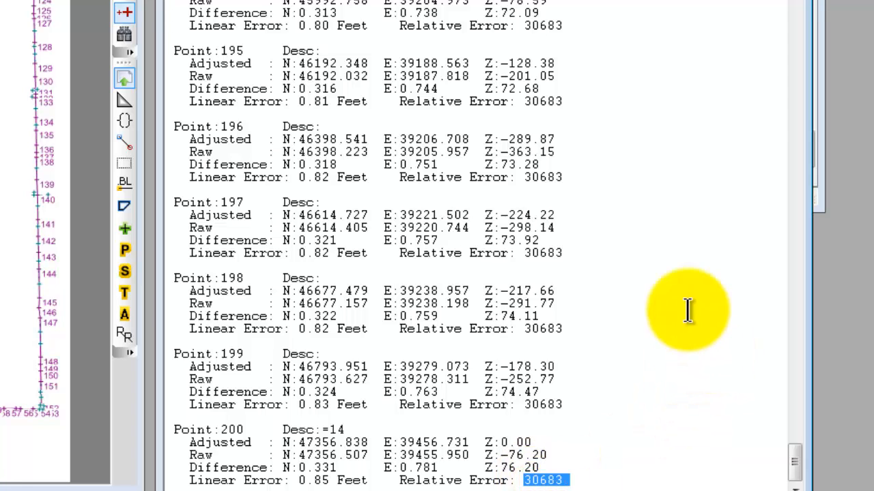
{"action": "scroll", "scroll_direction": "up", "scroll_amount": 3}
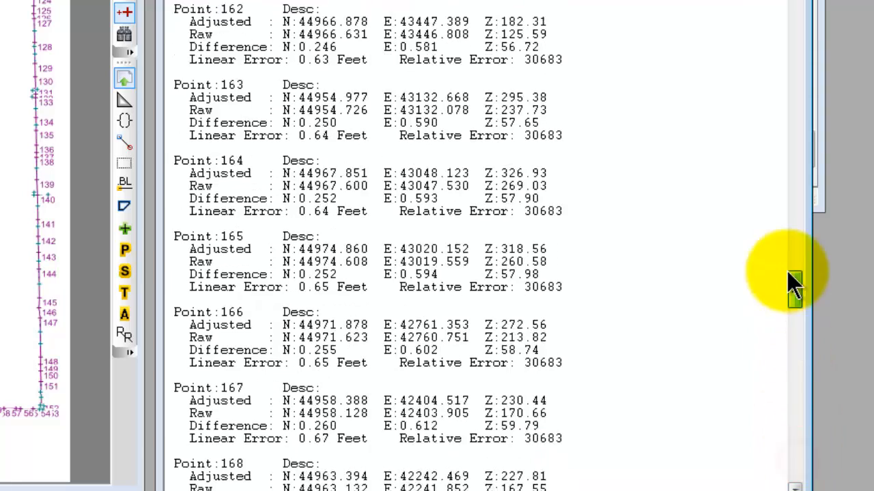
{"action": "scroll", "scroll_direction": "up", "scroll_amount": 3}
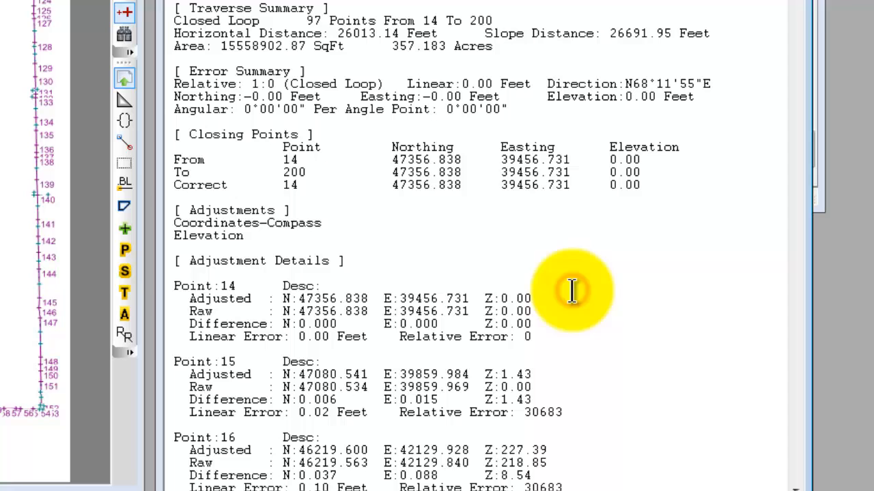
{"action": "mouse_move", "coordinate": [564, 300]}
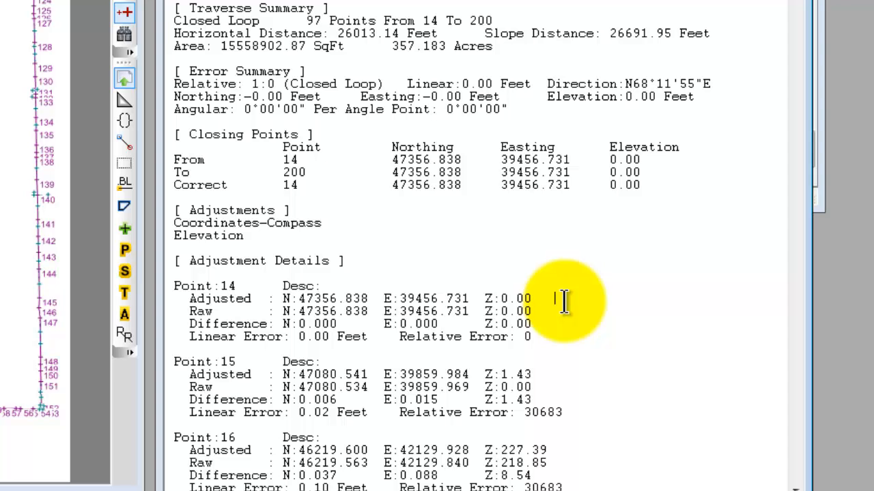
{"action": "mouse_move", "coordinate": [727, 200]}
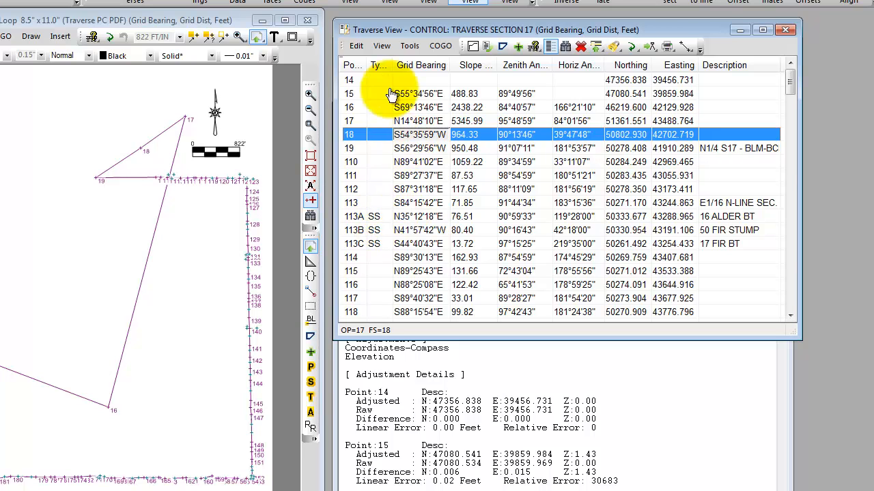
Bring the section 17 Closure View report in front of the traverse table
{"action": "left_click", "coordinate": [382, 46]}
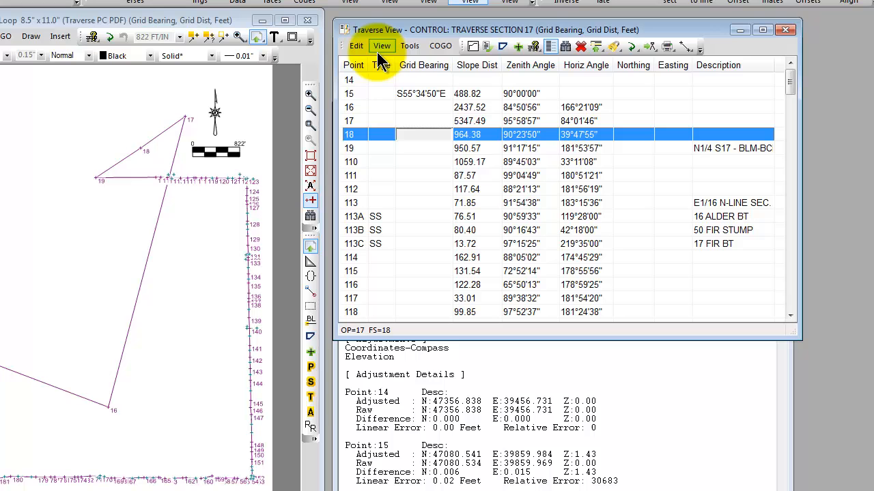
{"action": "left_click", "coordinate": [382, 45]}
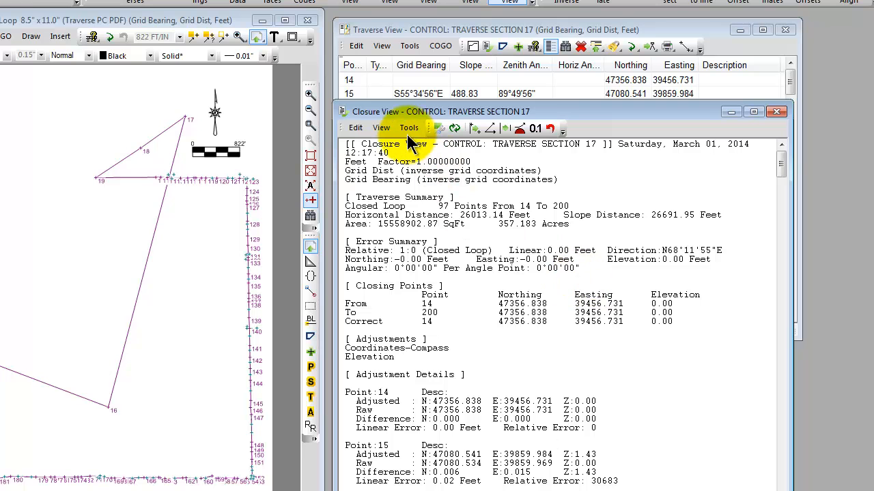
Undo the compass adjustment, restoring 0.85 ft linear error at 1:30683
{"action": "left_click", "coordinate": [409, 128]}
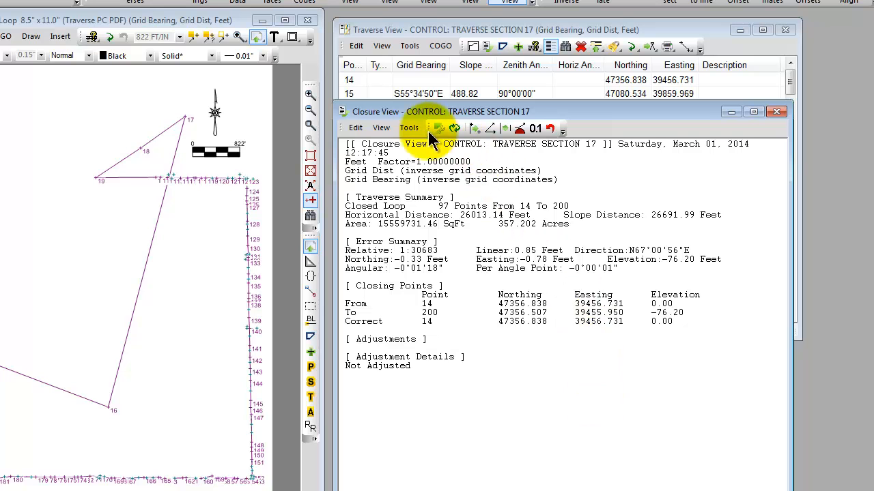
Balance the angles and highlight the resulting 1.09 ft linear error at 1:23903
{"action": "left_click", "coordinate": [409, 128]}
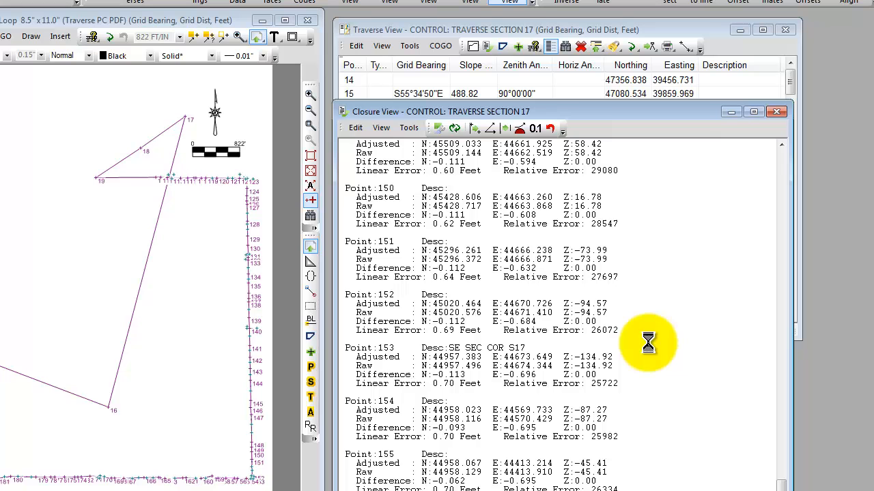
{"action": "scroll", "scroll_direction": "up", "scroll_amount": 3}
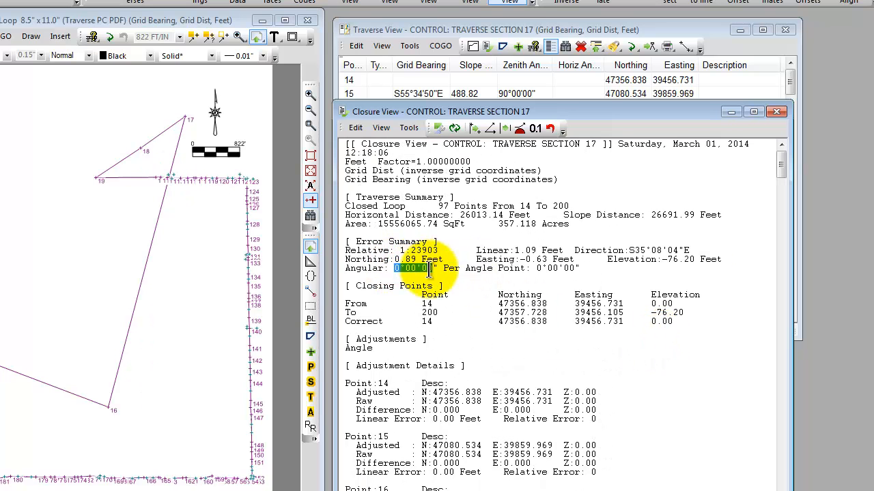
{"action": "mouse_move", "coordinate": [485, 344]}
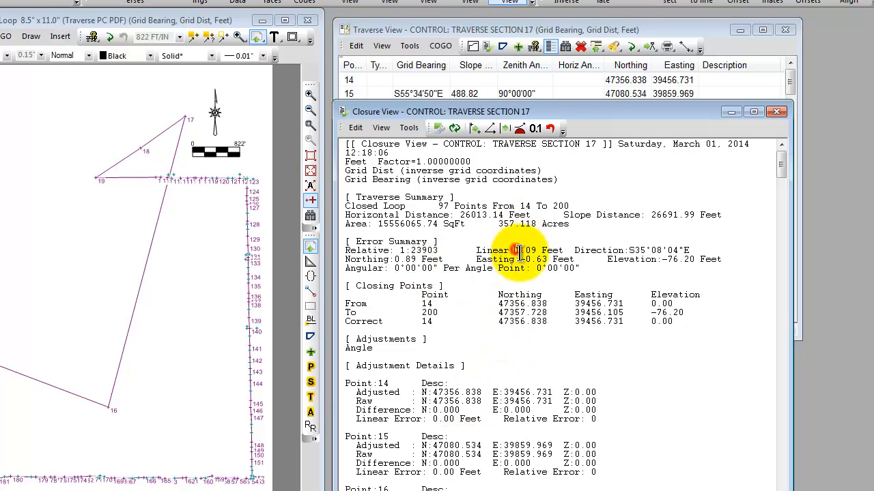
{"action": "double_click", "coordinate": [525, 250]}
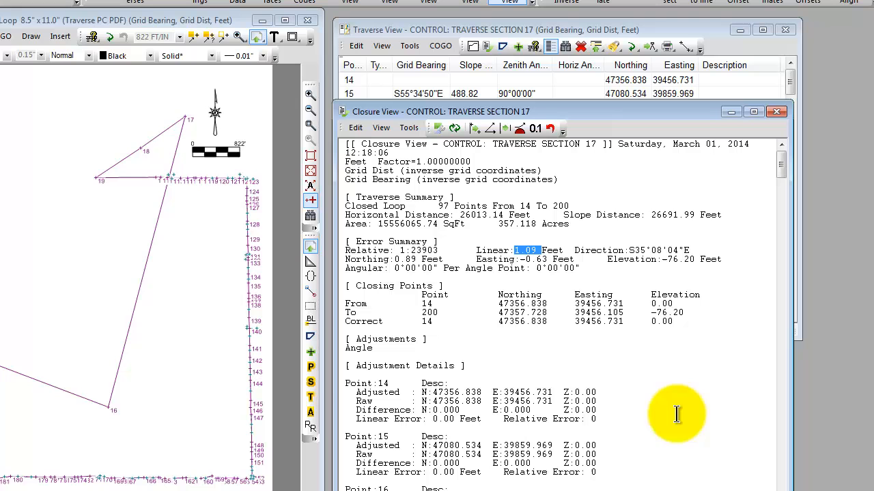
{"action": "mouse_move", "coordinate": [546, 236]}
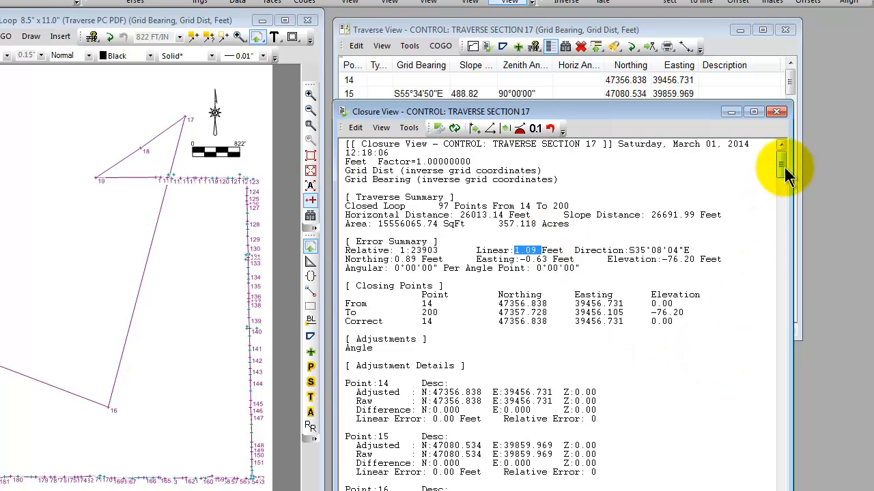
{"action": "scroll", "scroll_direction": "down", "scroll_amount": 3}
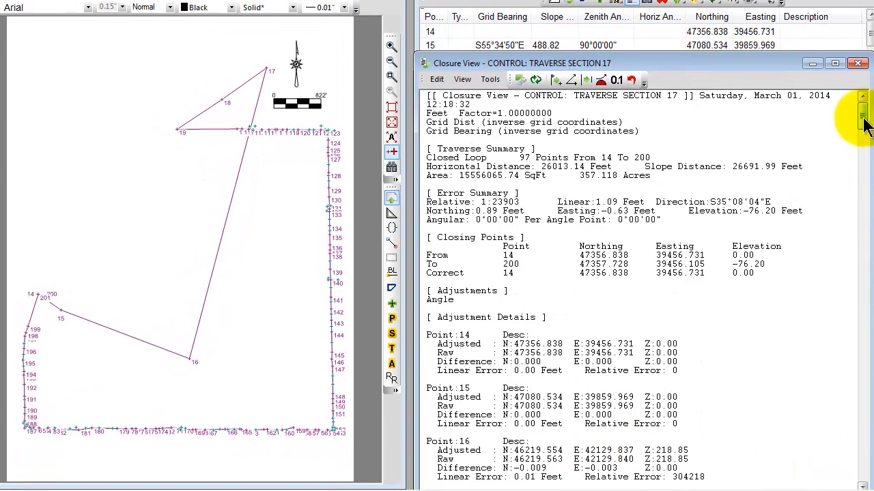
{"action": "scroll", "scroll_direction": "down", "scroll_amount": 3}
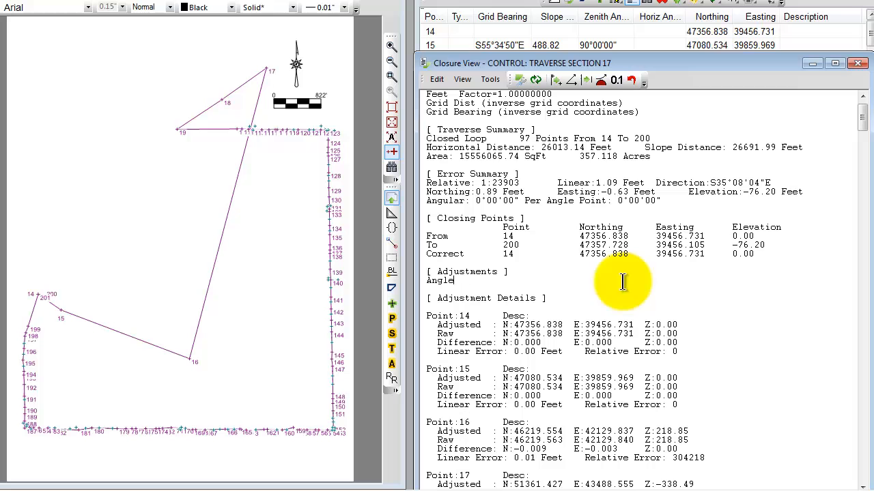
Apply a Compass coordinate balance without adjusting elevations, giving 0.00 ft linear error
{"action": "left_click", "coordinate": [490, 79]}
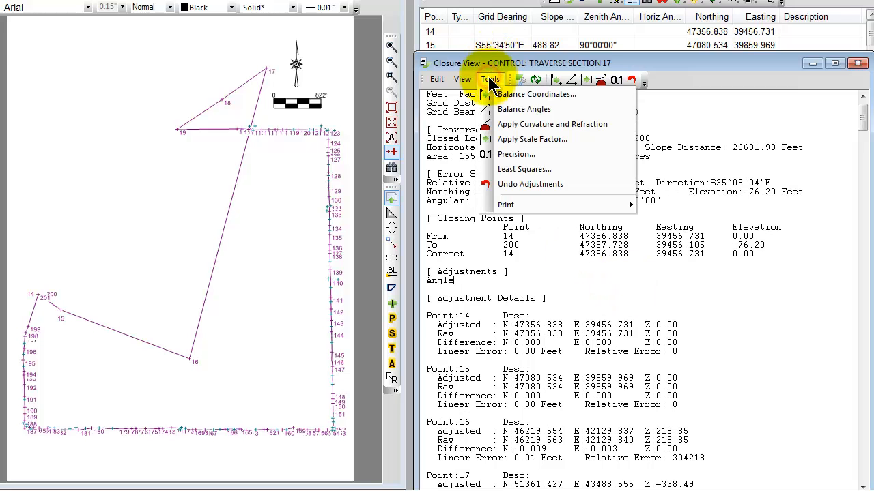
{"action": "left_click", "coordinate": [535, 94]}
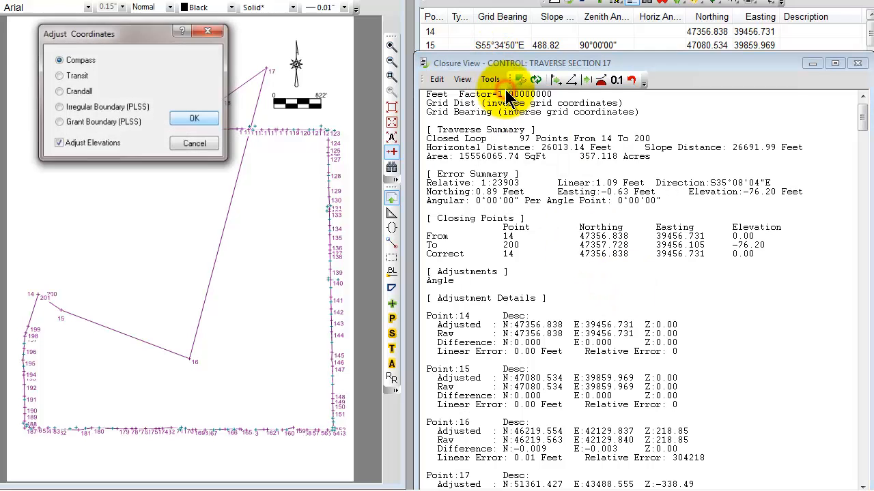
{"action": "left_click", "coordinate": [59, 143]}
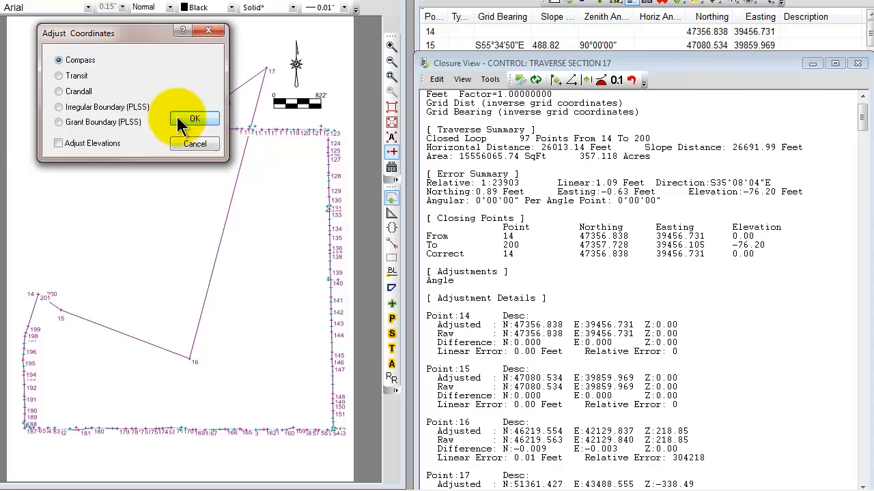
{"action": "left_click", "coordinate": [195, 118]}
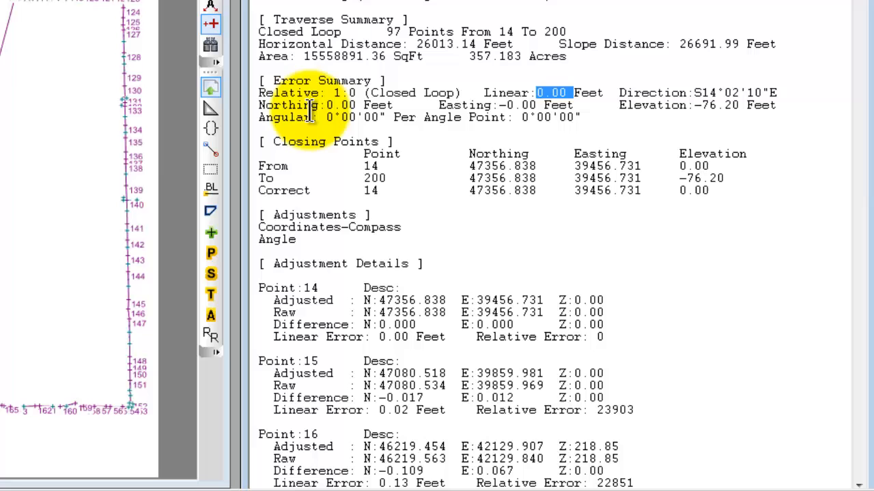
{"action": "left_click", "coordinate": [352, 117]}
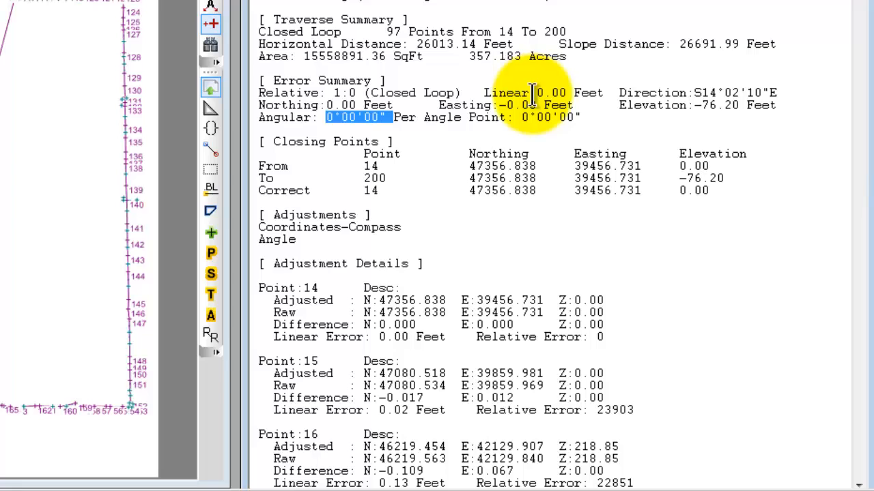
{"action": "scroll", "scroll_direction": "down", "scroll_amount": 3}
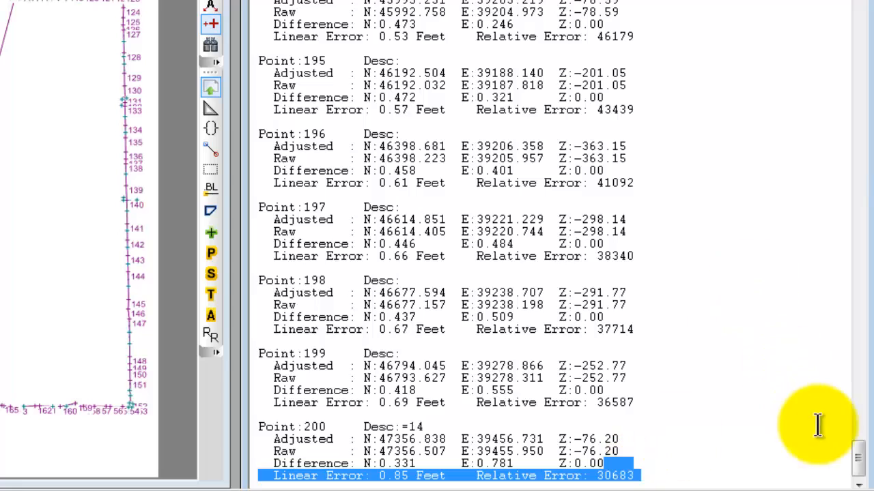
{"action": "scroll", "scroll_direction": "up", "scroll_amount": 3}
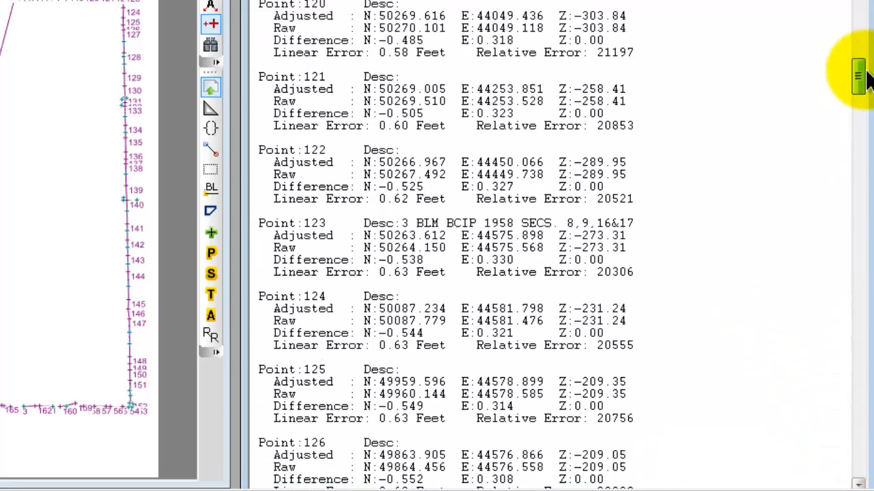
{"action": "scroll", "scroll_direction": "up", "scroll_amount": 3}
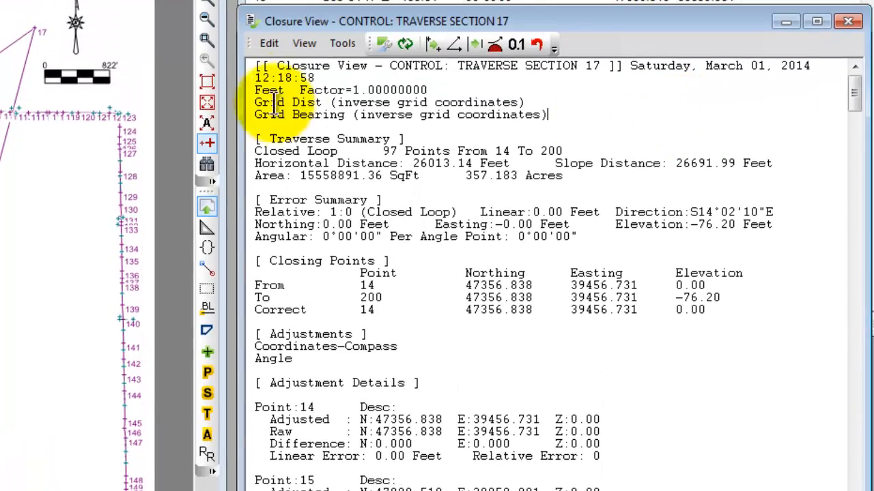
Undo the compass balance, apply a Transit coordinate balance, and review its details
{"action": "left_click", "coordinate": [342, 43]}
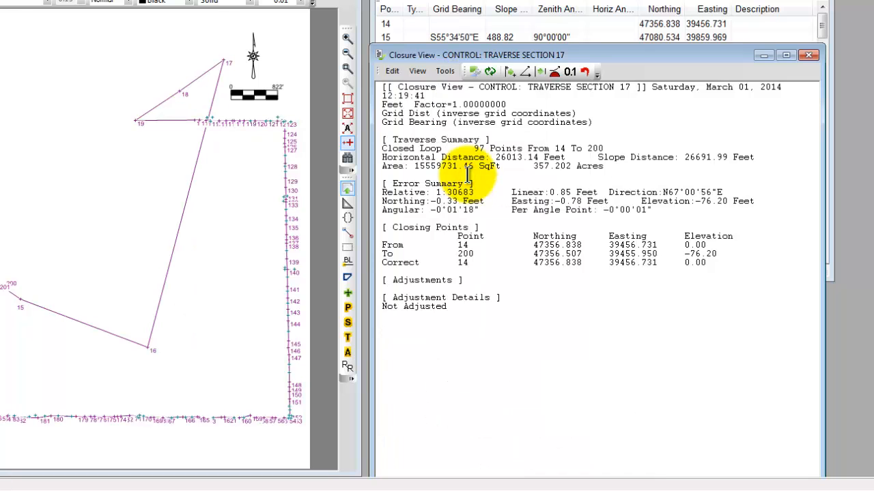
{"action": "left_click", "coordinate": [445, 71]}
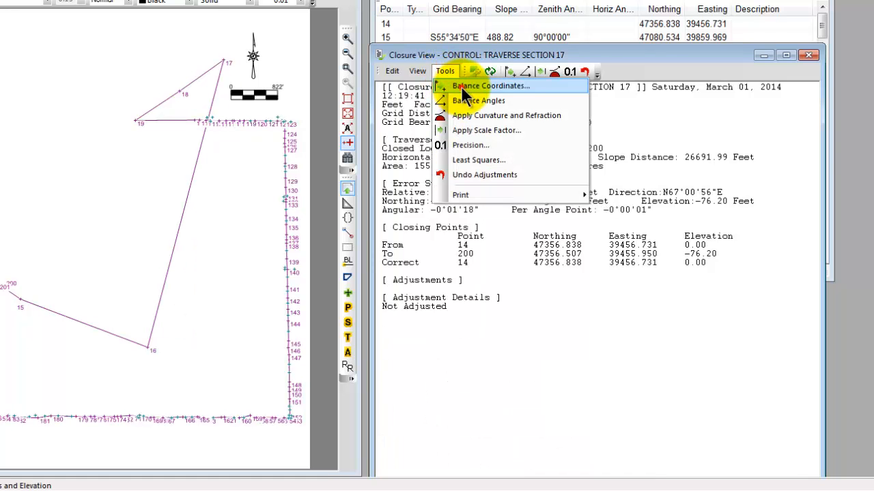
{"action": "left_click", "coordinate": [490, 85]}
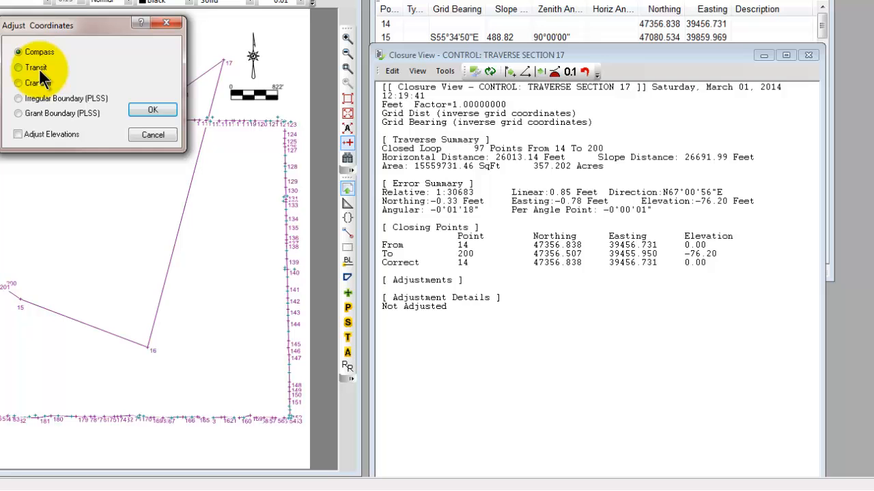
{"action": "left_click", "coordinate": [18, 66]}
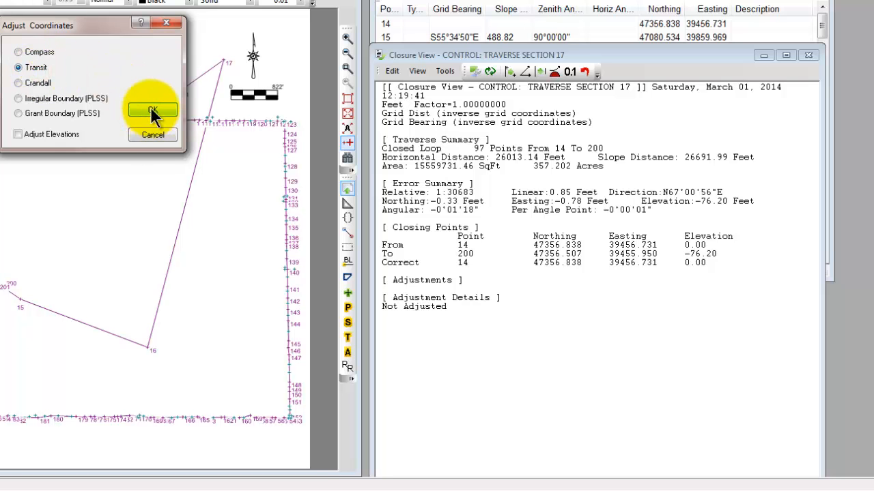
{"action": "left_click", "coordinate": [152, 111]}
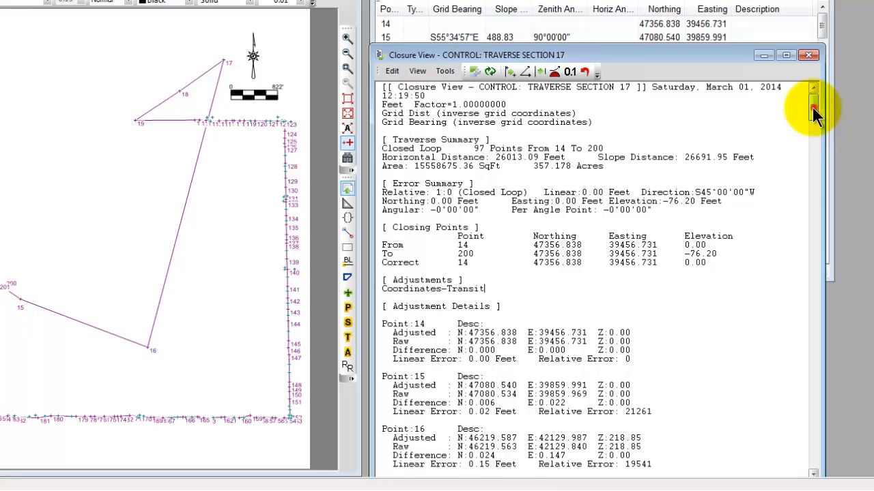
{"action": "scroll", "scroll_direction": "down", "scroll_amount": 3}
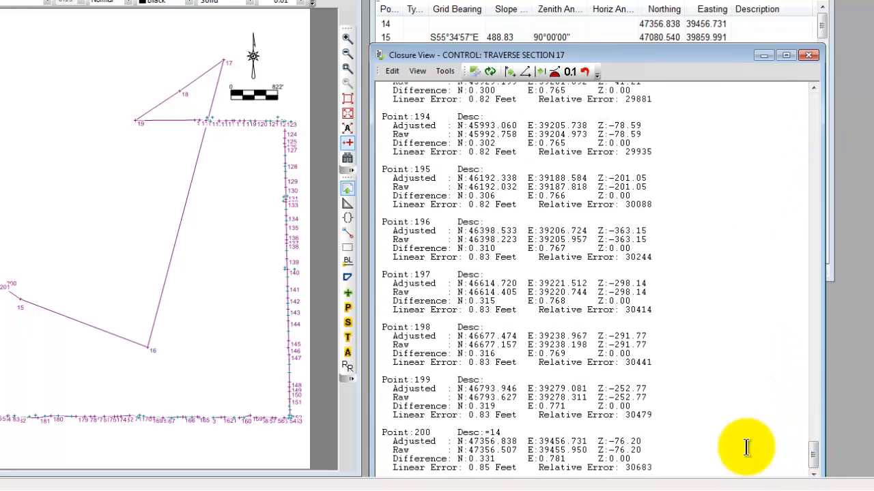
{"action": "mouse_move", "coordinate": [485, 471]}
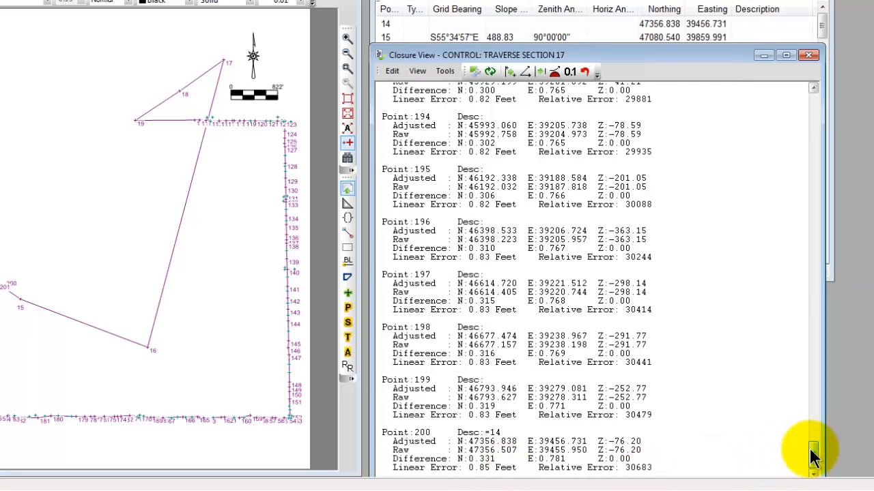
{"action": "scroll", "scroll_direction": "up", "scroll_amount": 3}
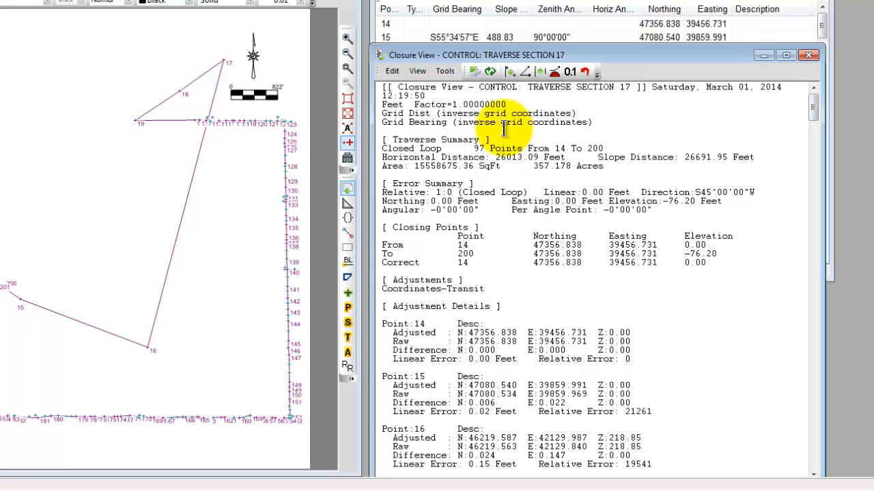
Undo the Transit balance, apply a Crandall coordinate balance, and review its details
{"action": "left_click", "coordinate": [445, 71]}
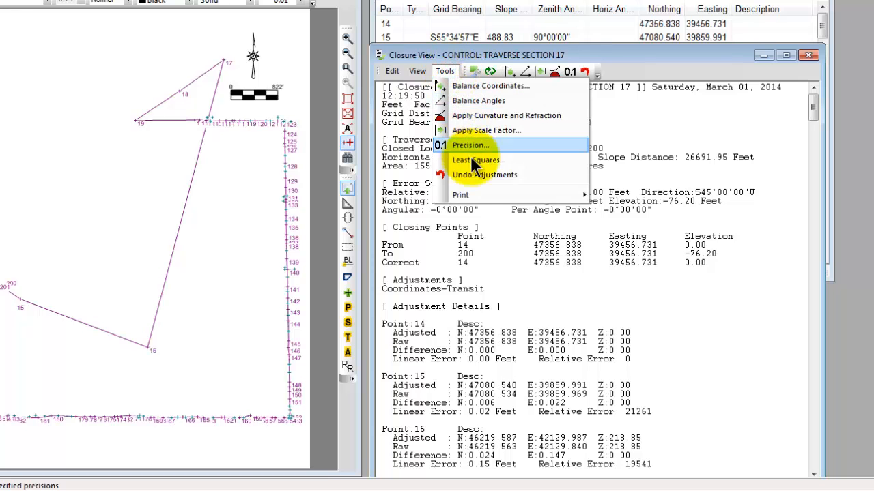
{"action": "left_click", "coordinate": [484, 175]}
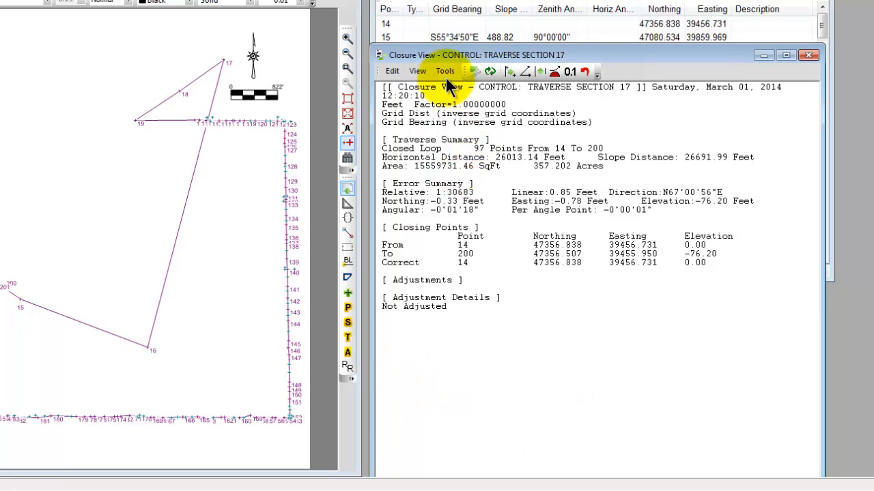
{"action": "left_click", "coordinate": [444, 71]}
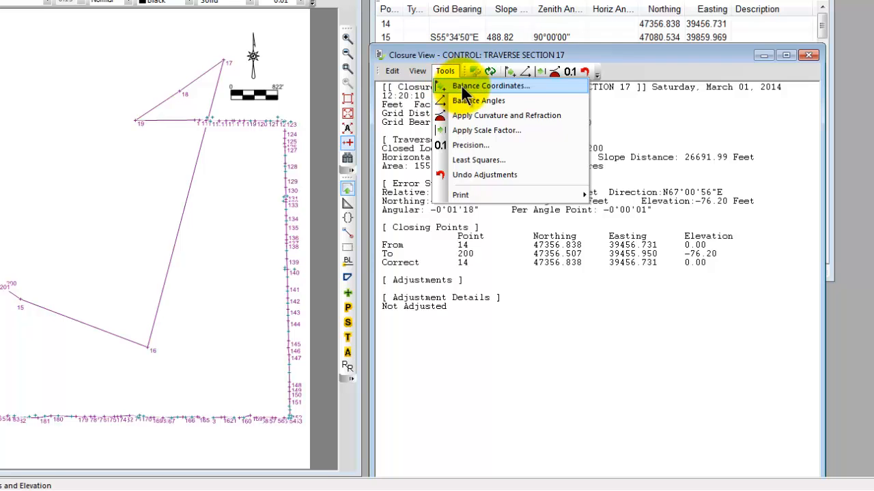
{"action": "left_click", "coordinate": [490, 85]}
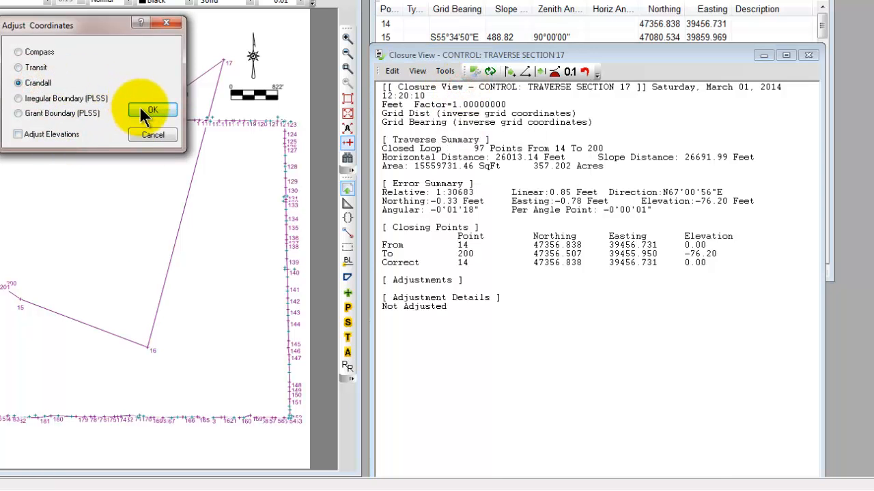
{"action": "left_click", "coordinate": [153, 110]}
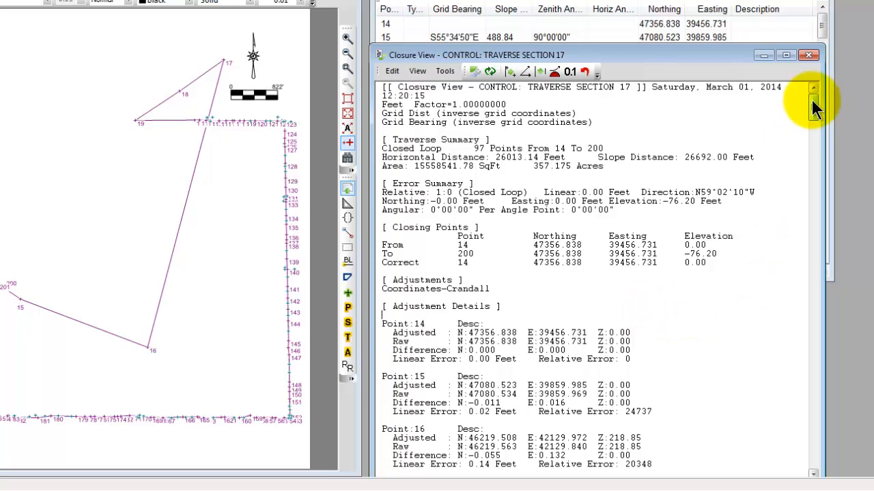
{"action": "scroll", "scroll_direction": "down", "scroll_amount": 3}
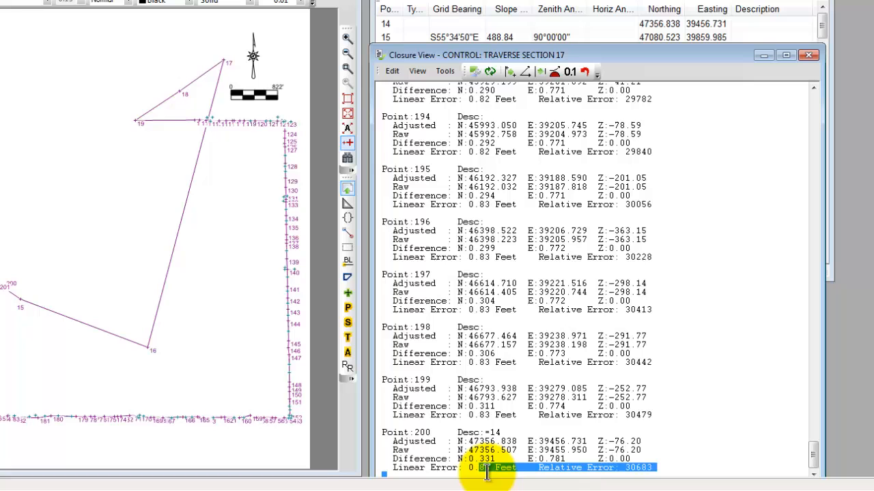
{"action": "mouse_move", "coordinate": [695, 372]}
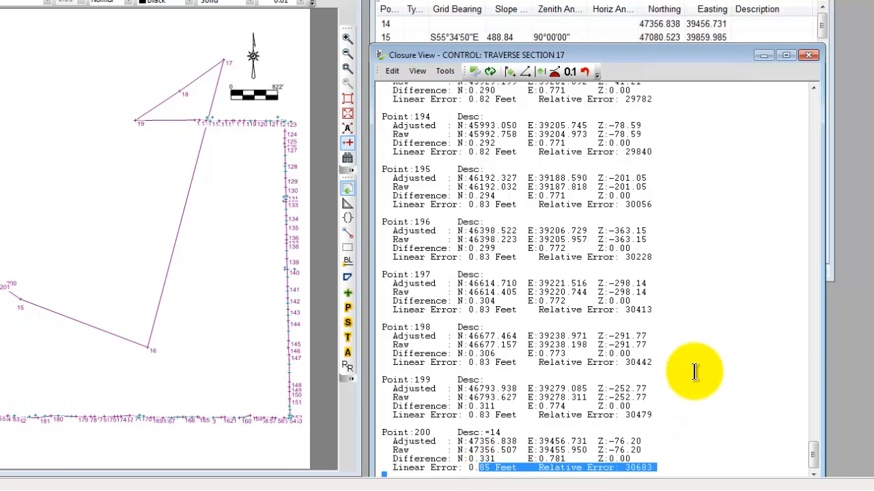
{"action": "scroll", "scroll_direction": "up", "scroll_amount": 3}
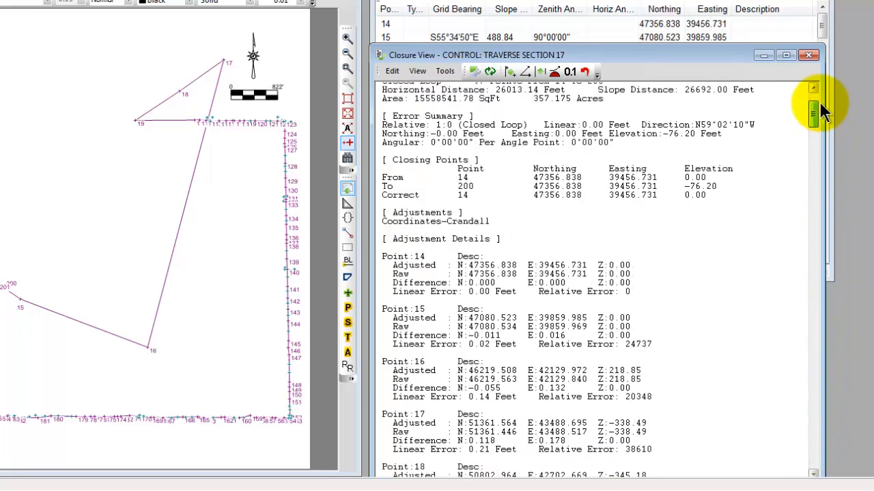
{"action": "scroll", "scroll_direction": "up", "scroll_amount": 3}
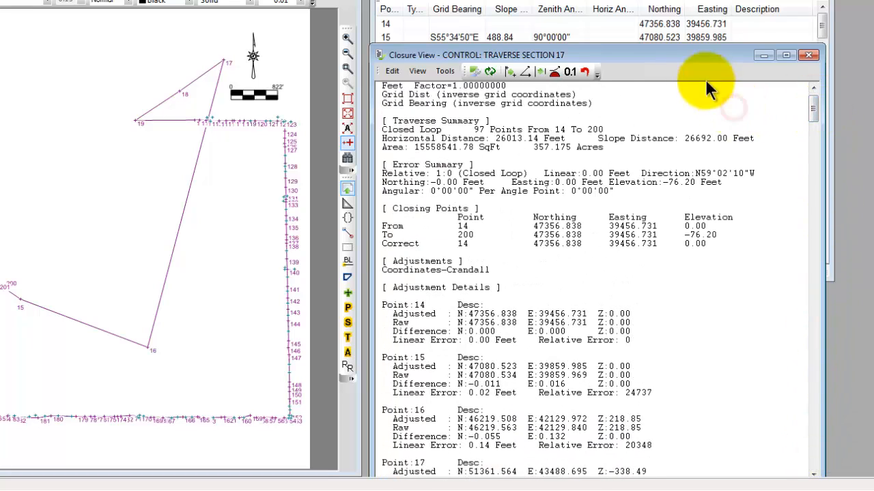
Move the Closure View window down beneath the section 17 traverse table
{"action": "left_click_drag", "start_coordinate": [477, 55], "coordinate": [478, 274]}
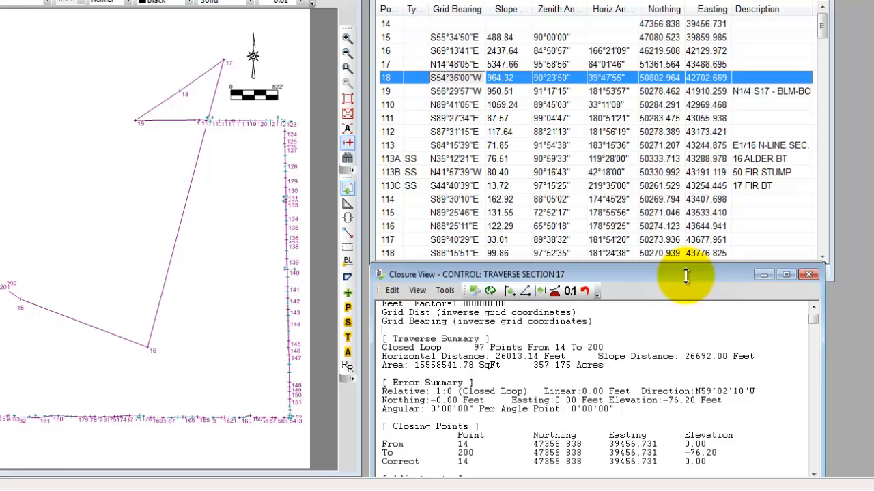
{"action": "left_click_drag", "start_coordinate": [685, 273], "coordinate": [687, 315]}
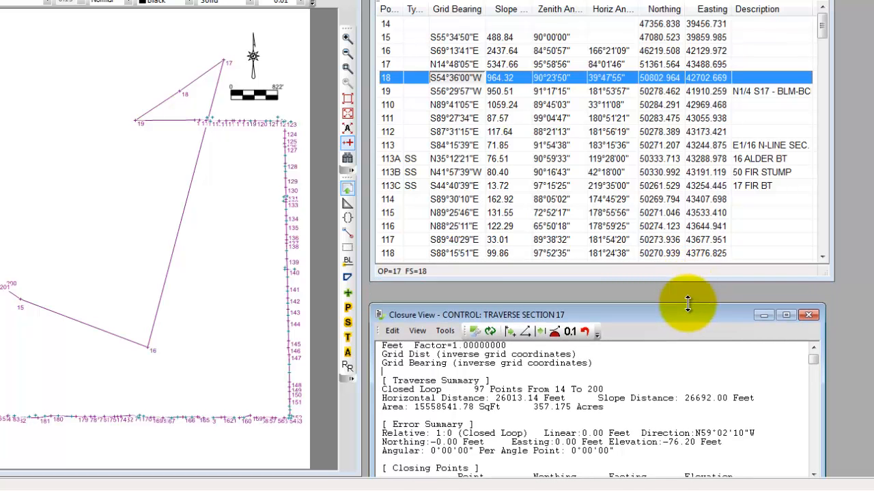
{"action": "mouse_move", "coordinate": [687, 303]}
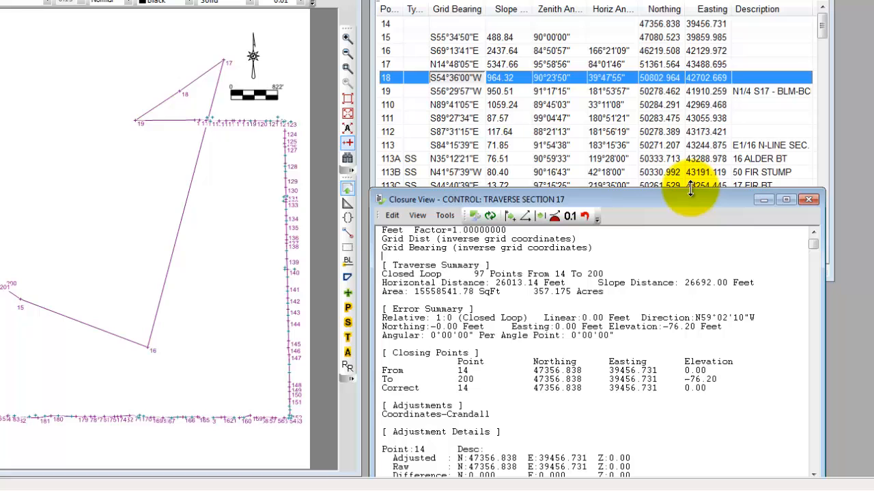
{"action": "mouse_move", "coordinate": [686, 207]}
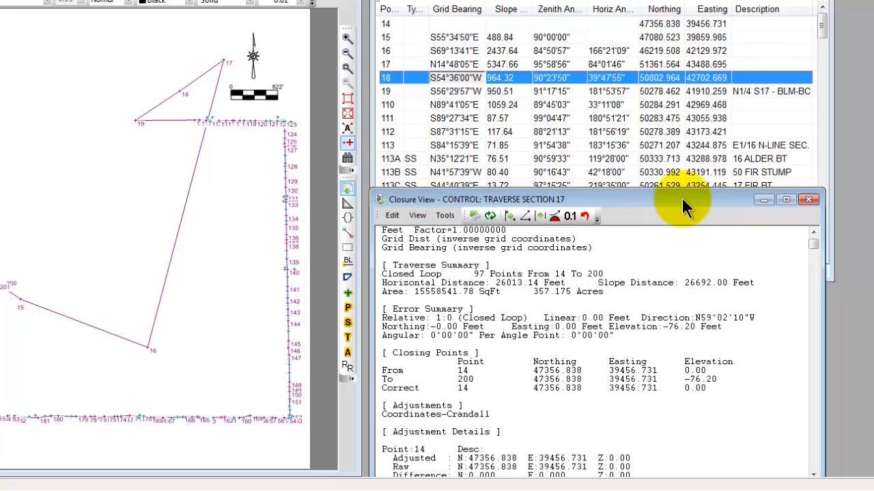
{"action": "mouse_move", "coordinate": [727, 234]}
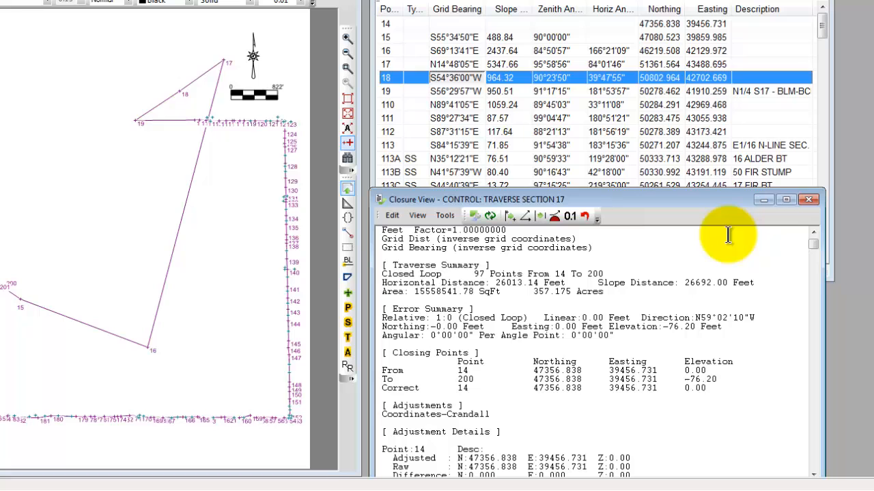